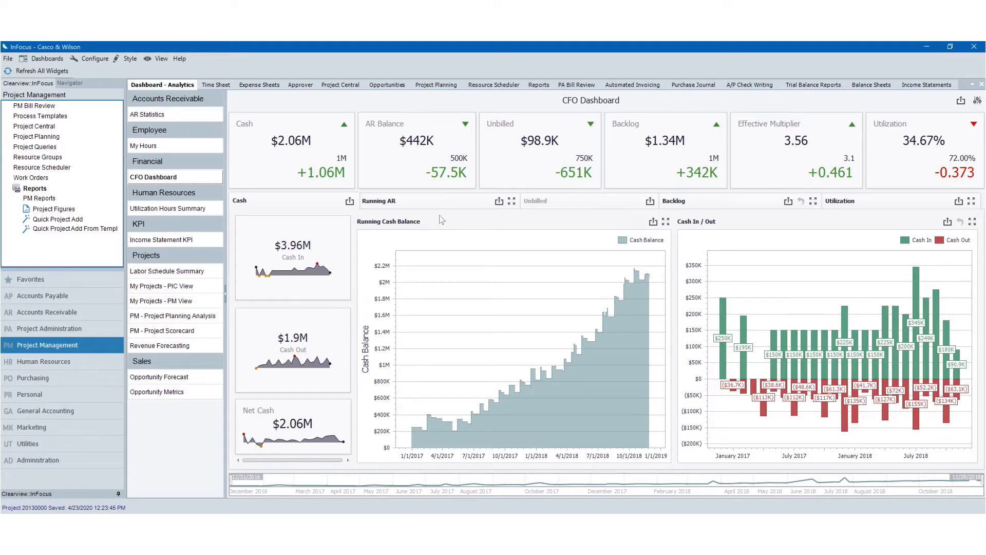
pyautogui.moveTo(450, 226)
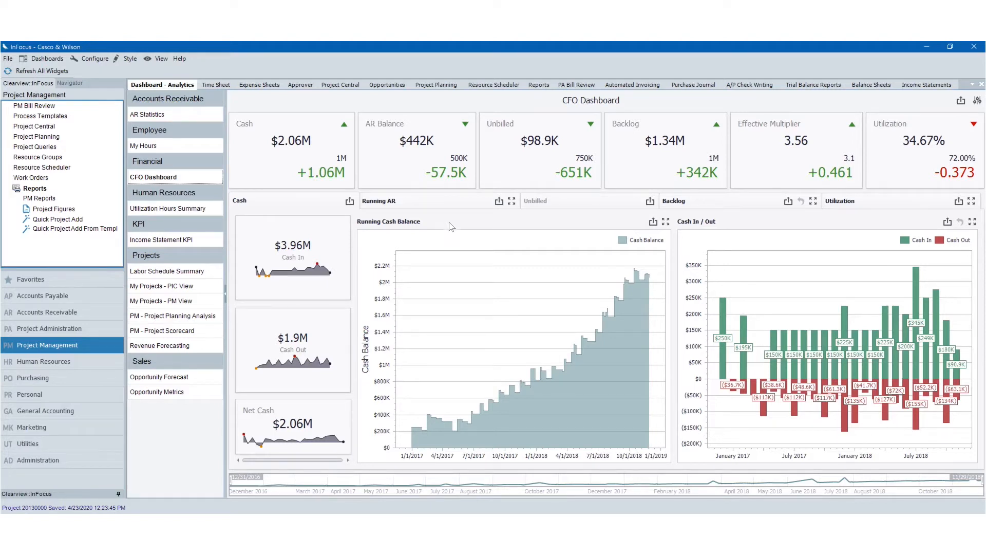
pyautogui.moveTo(455, 228)
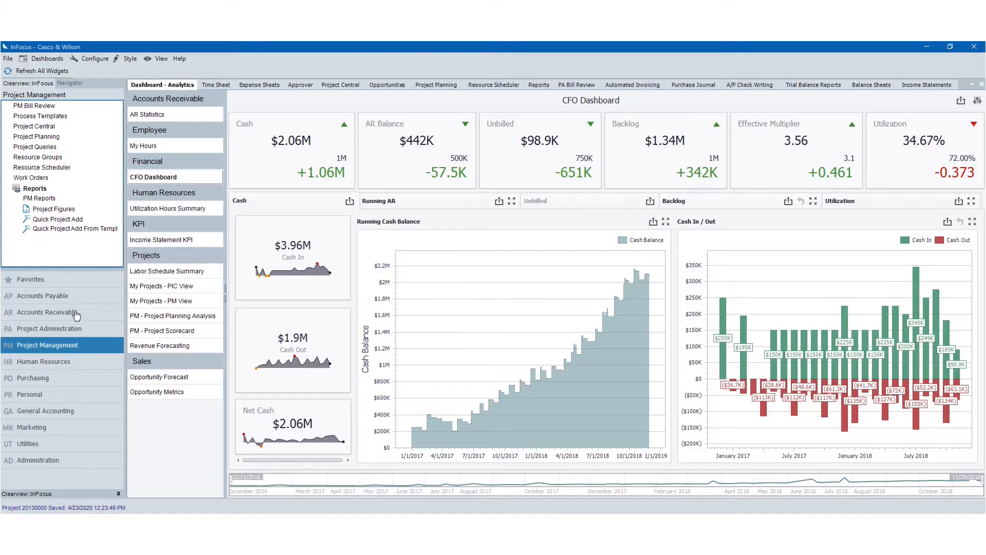
pyautogui.moveTo(75, 396)
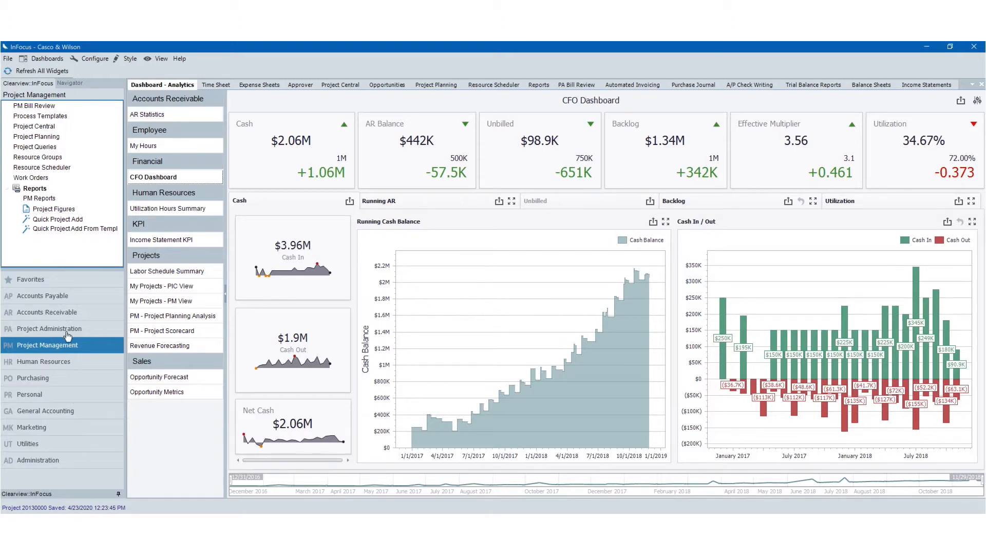
pyautogui.moveTo(509, 372)
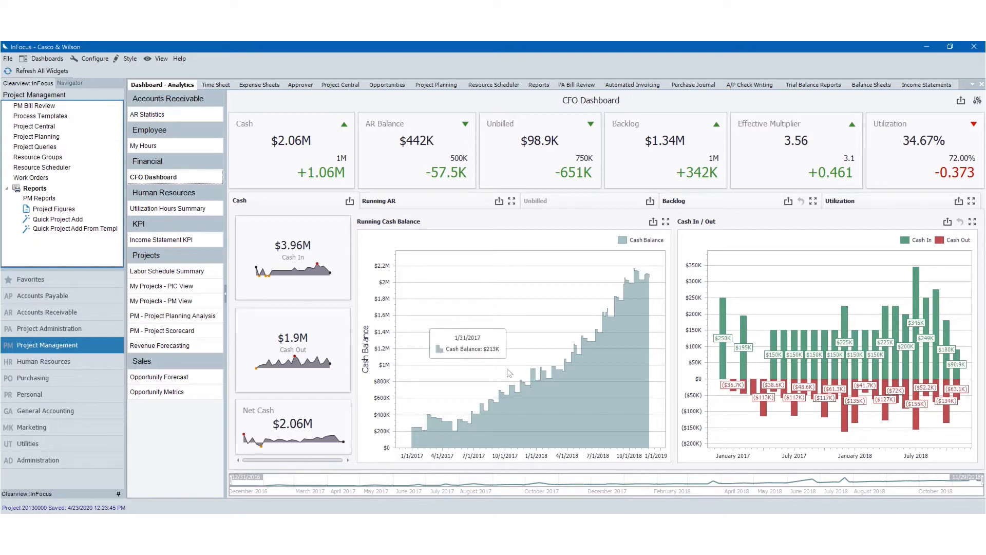
pyautogui.moveTo(410, 208)
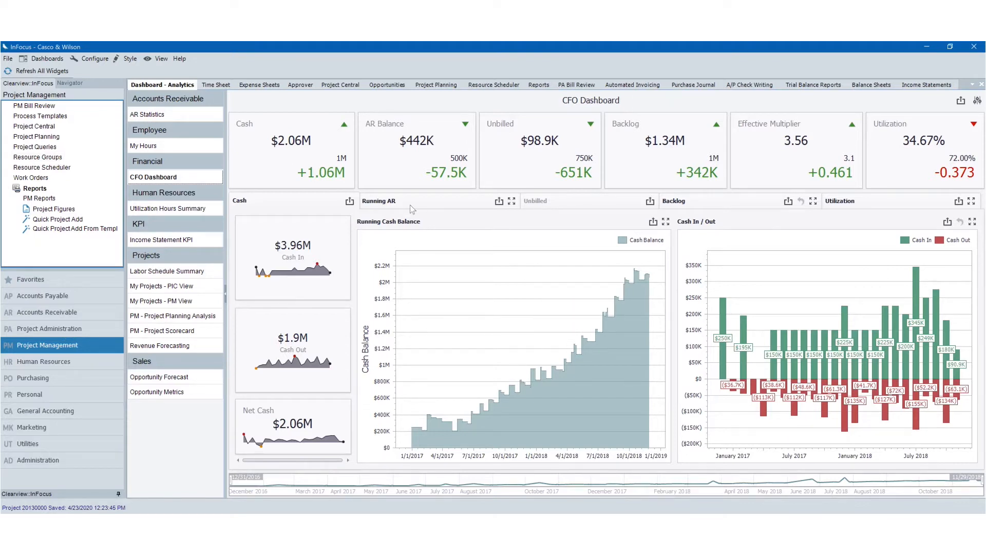
pyautogui.moveTo(129, 62)
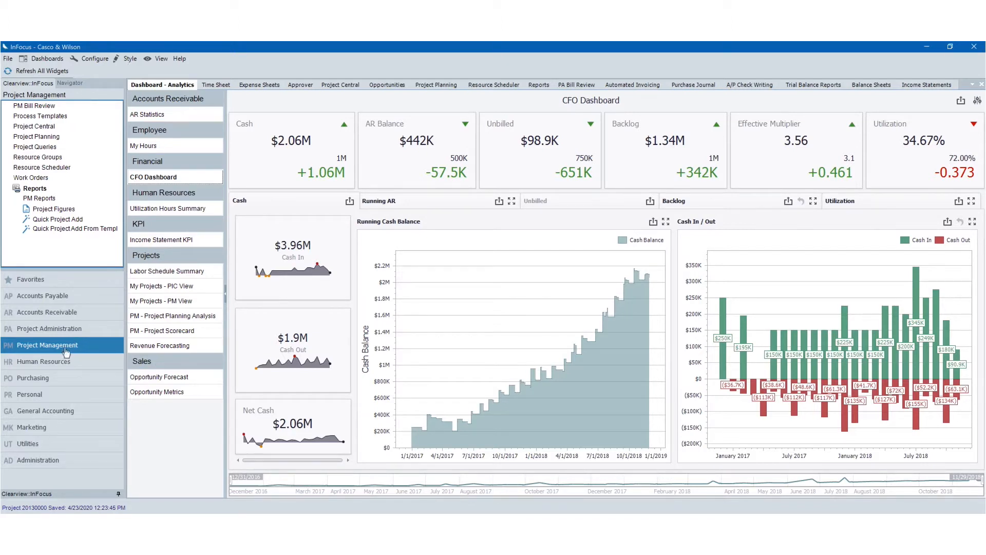
pyautogui.moveTo(85, 235)
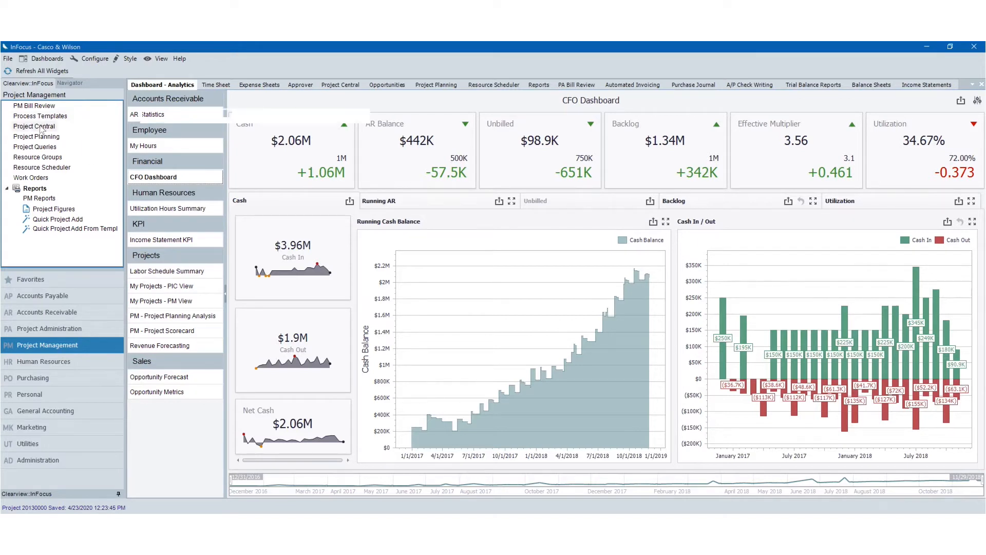
# Open Million Dollar Bridge's Project Central, check the Opportunities pipeline, then return.
pyautogui.click(340, 85)
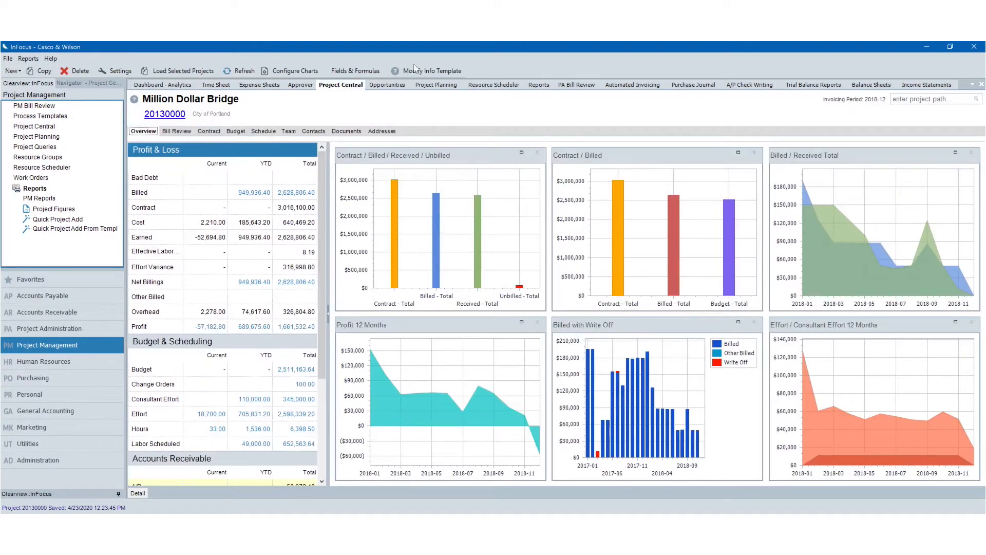
pyautogui.moveTo(336, 103)
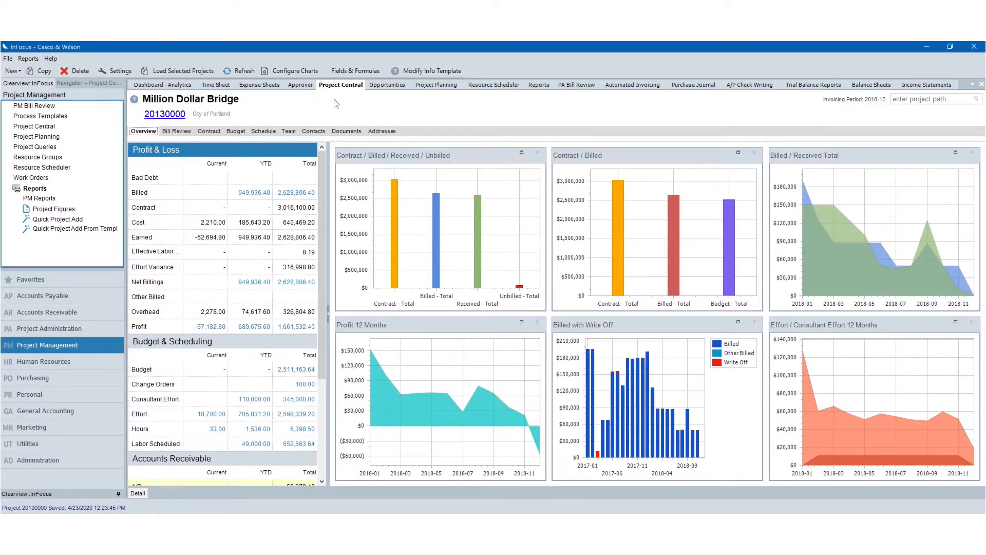
pyautogui.moveTo(345, 93)
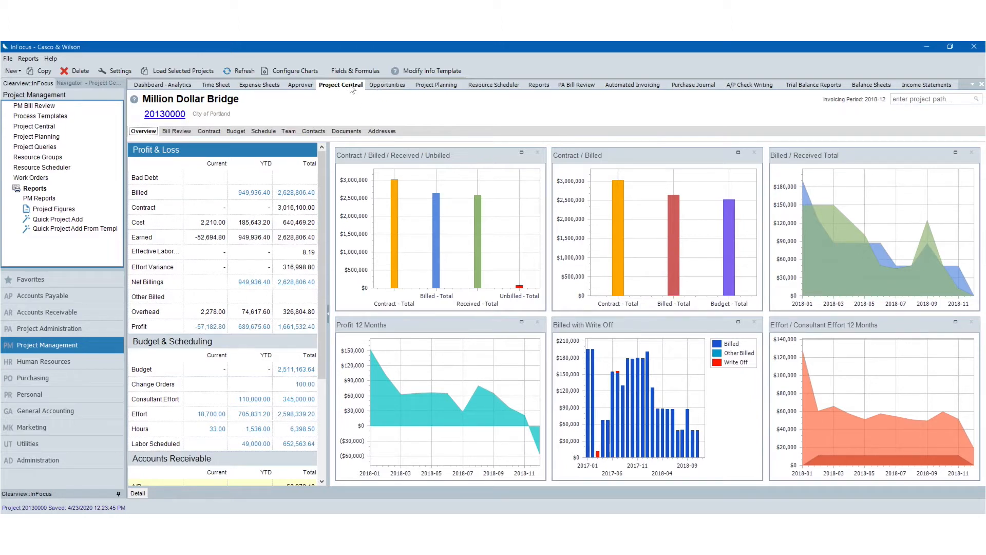
pyautogui.moveTo(372, 94)
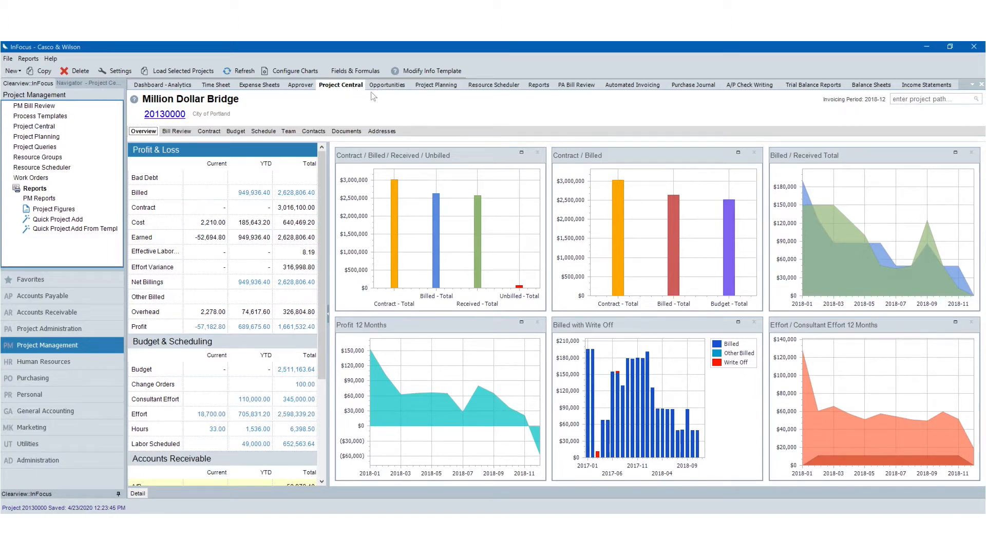
pyautogui.click(387, 85)
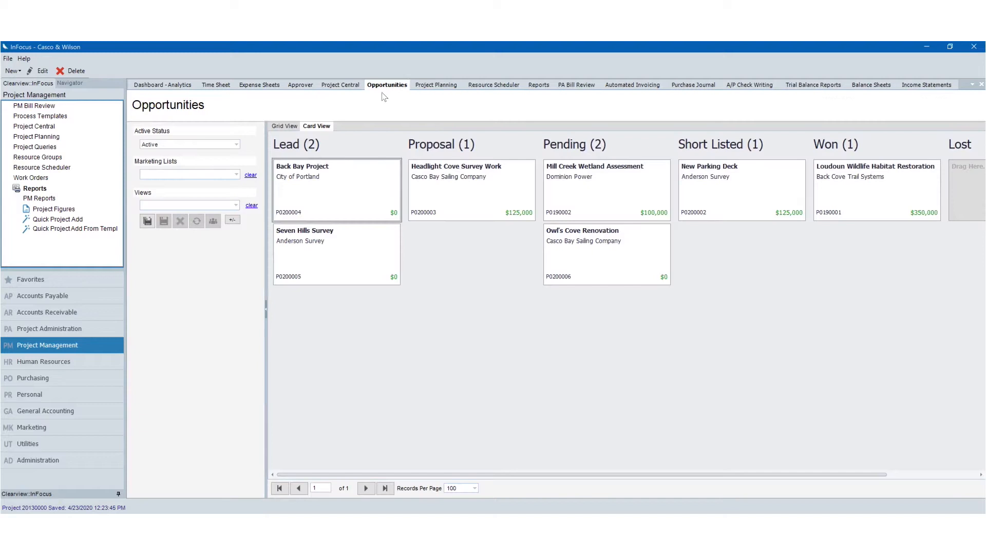
pyautogui.click(340, 85)
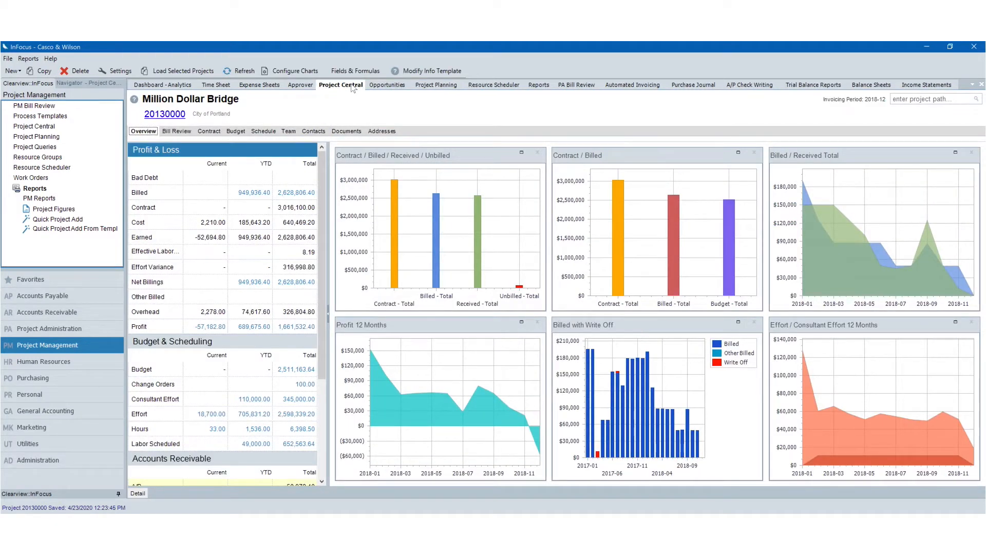
pyautogui.moveTo(354, 92)
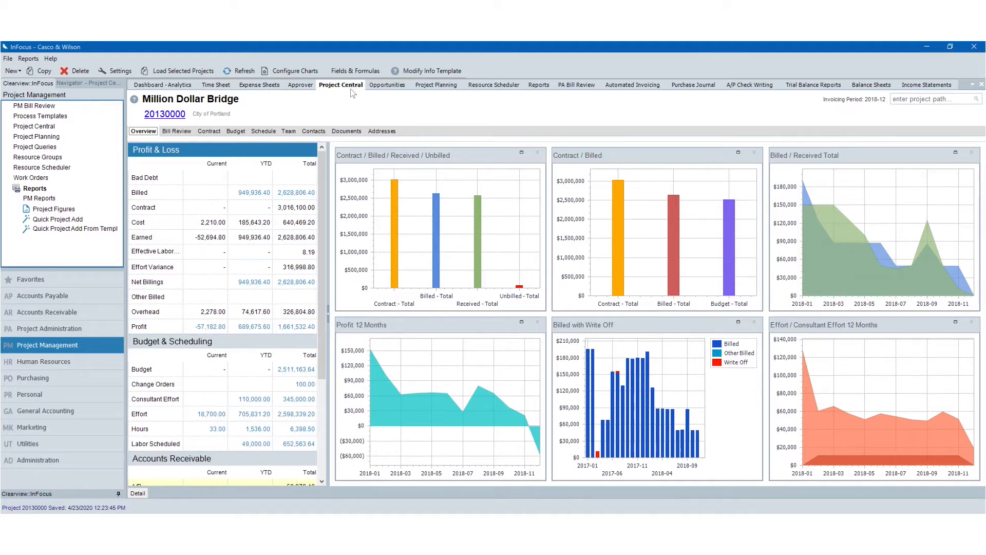
pyautogui.moveTo(350, 93)
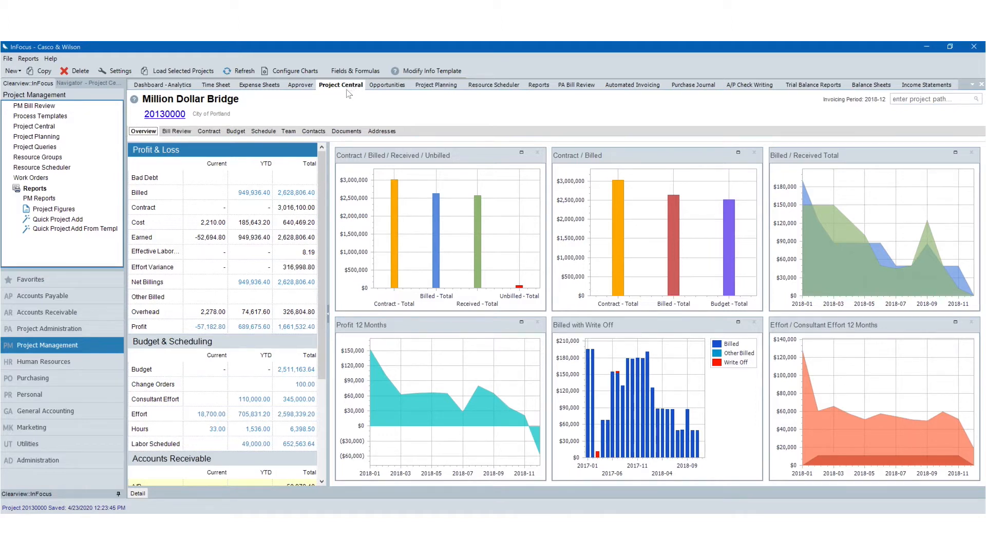
# Browse the Help menu's Support submenu, then show the File menu options.
pyautogui.click(50, 58)
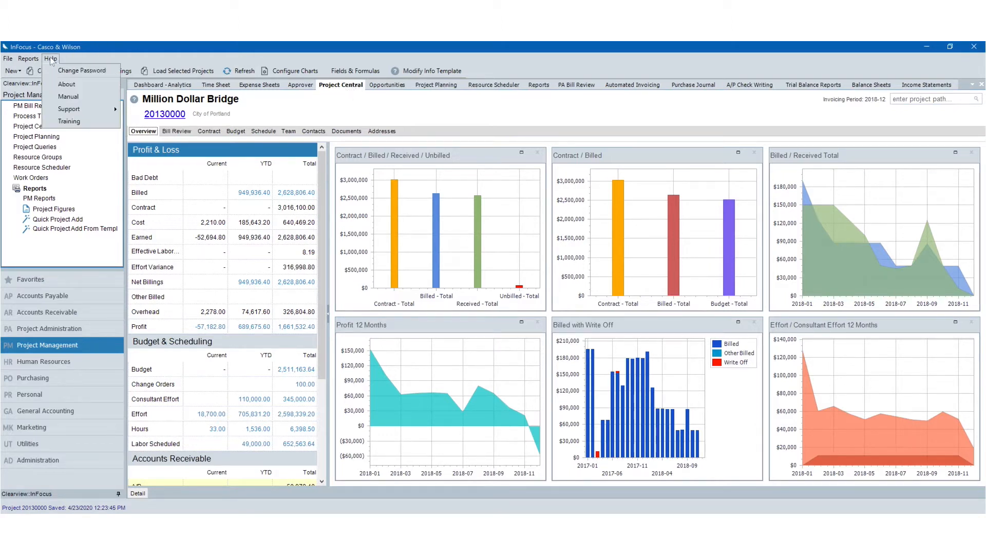
pyautogui.moveTo(68, 96)
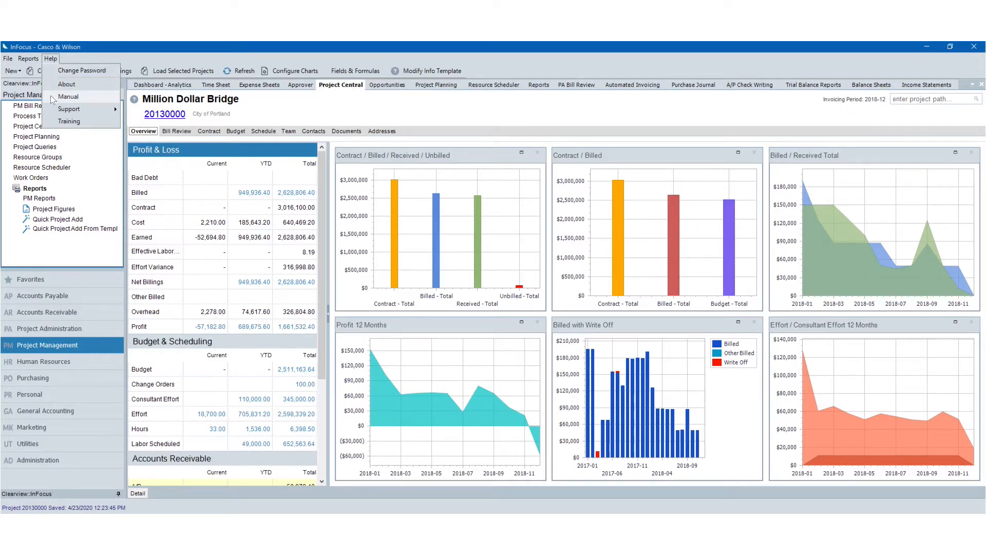
pyautogui.moveTo(68, 109)
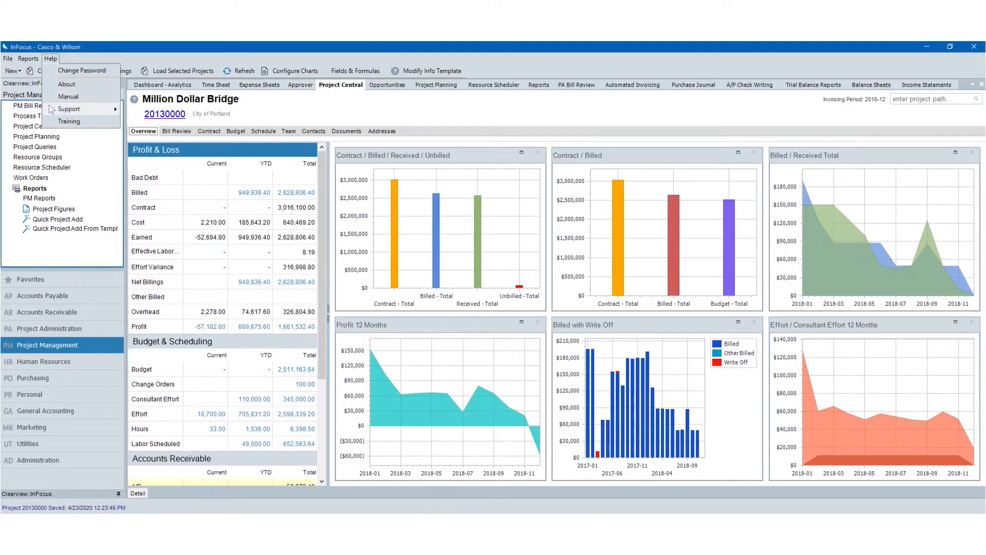
pyautogui.click(68, 109)
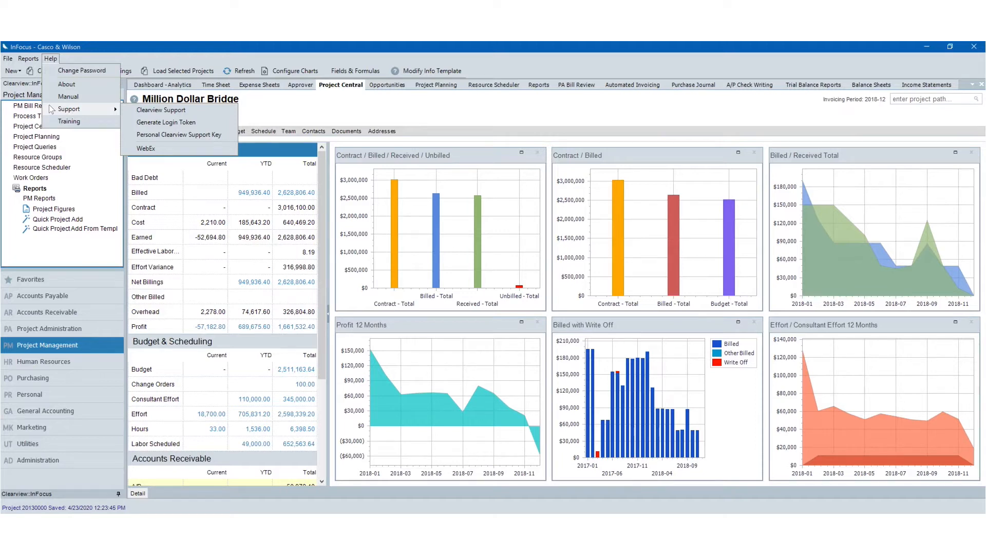
pyautogui.moveTo(81, 69)
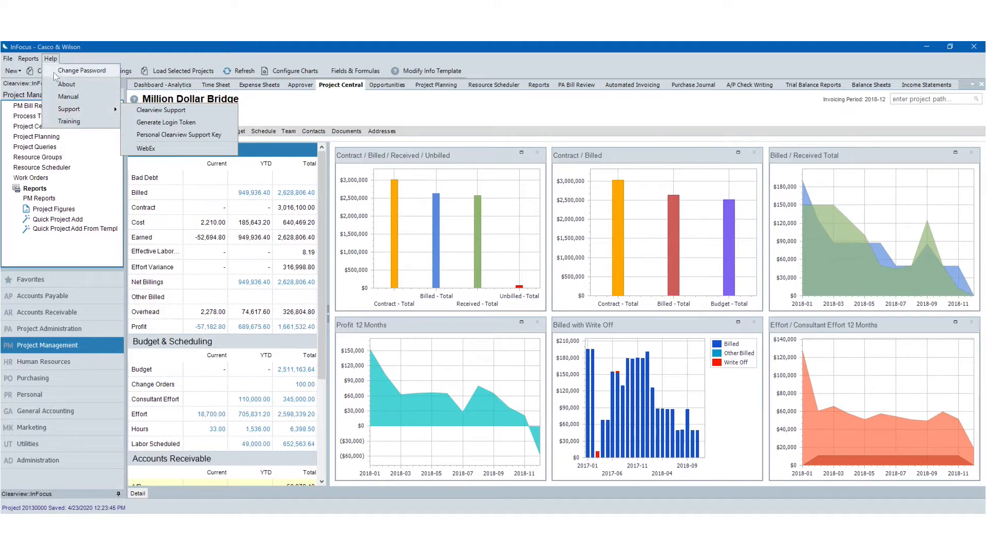
pyautogui.click(50, 58)
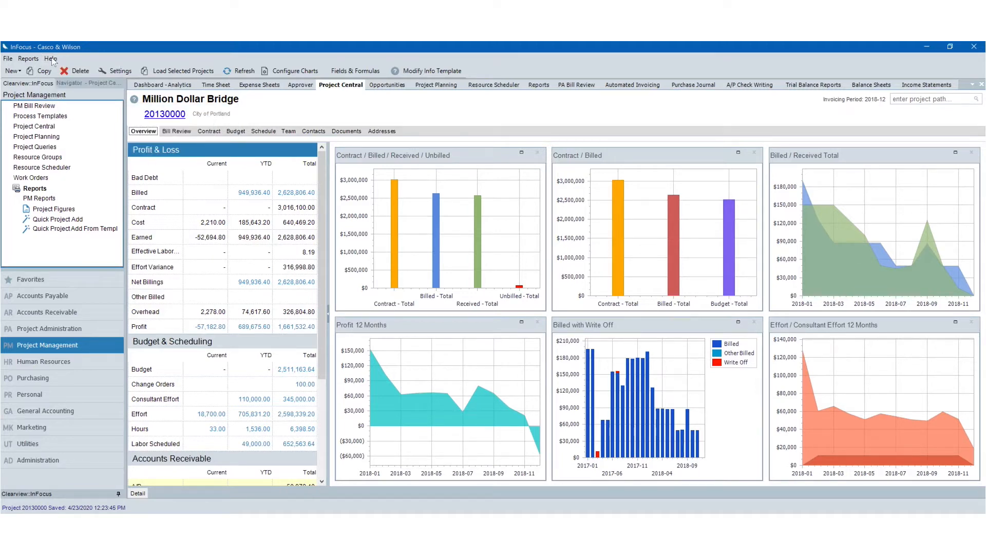
pyautogui.click(8, 59)
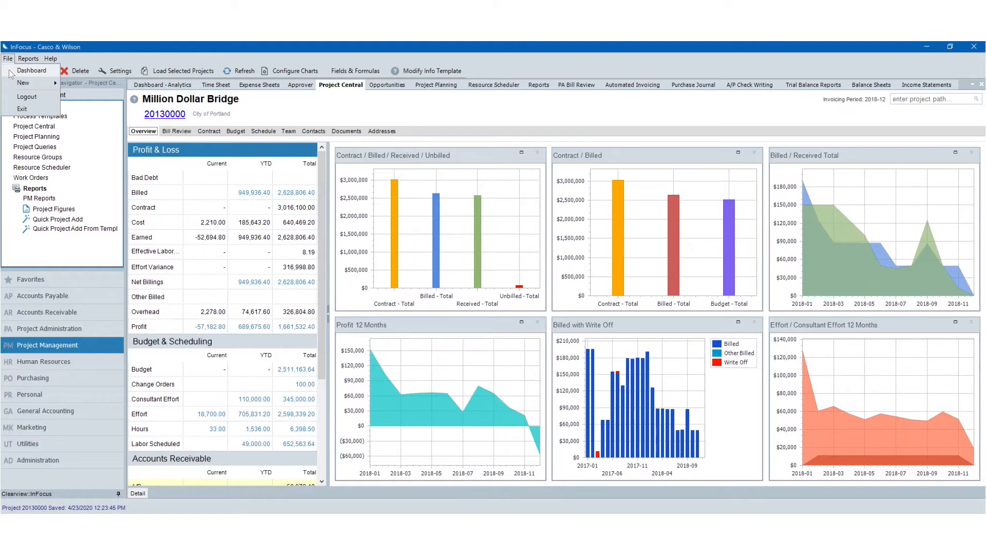
# Choose File > Dashboard to return to the CFO Dashboard.
pyautogui.click(31, 70)
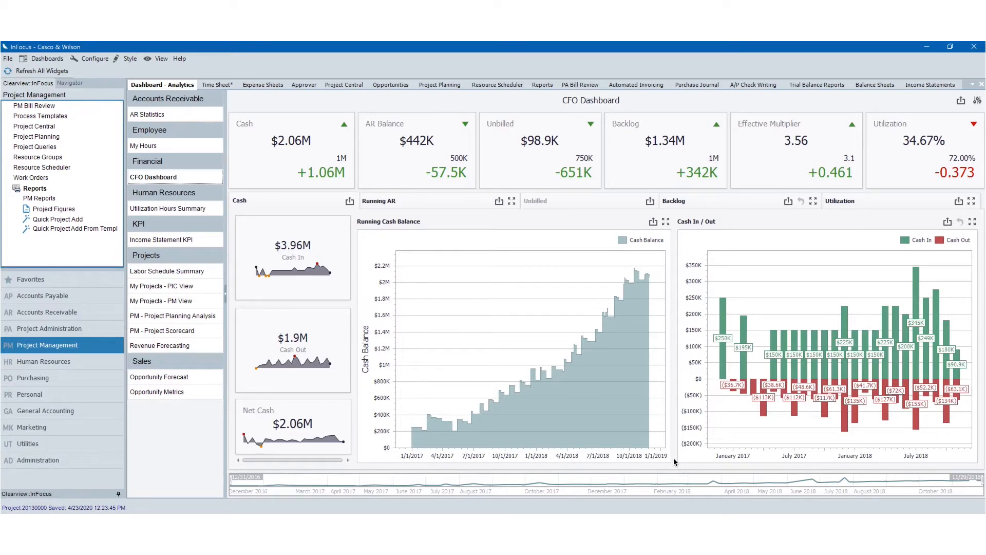
pyautogui.moveTo(846, 223)
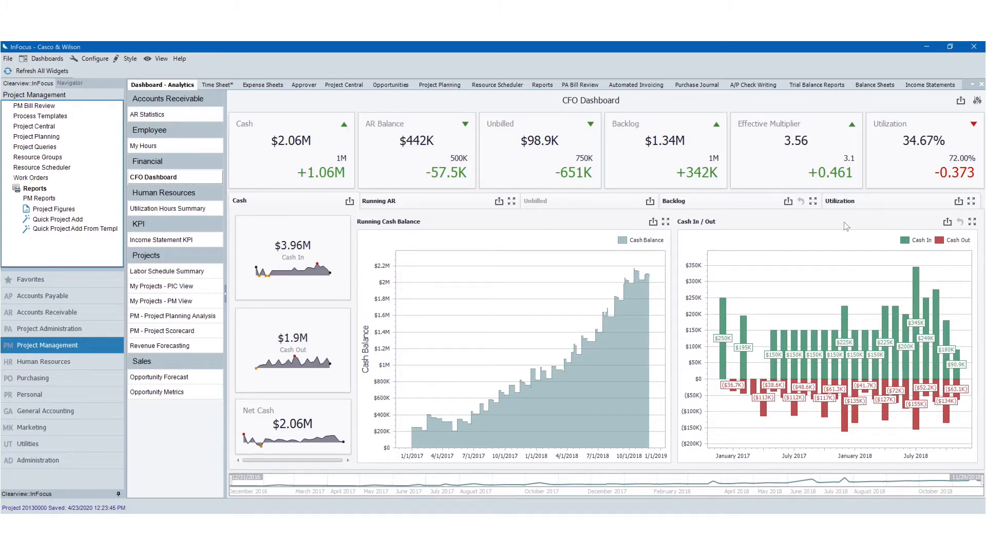
pyautogui.moveTo(375, 223)
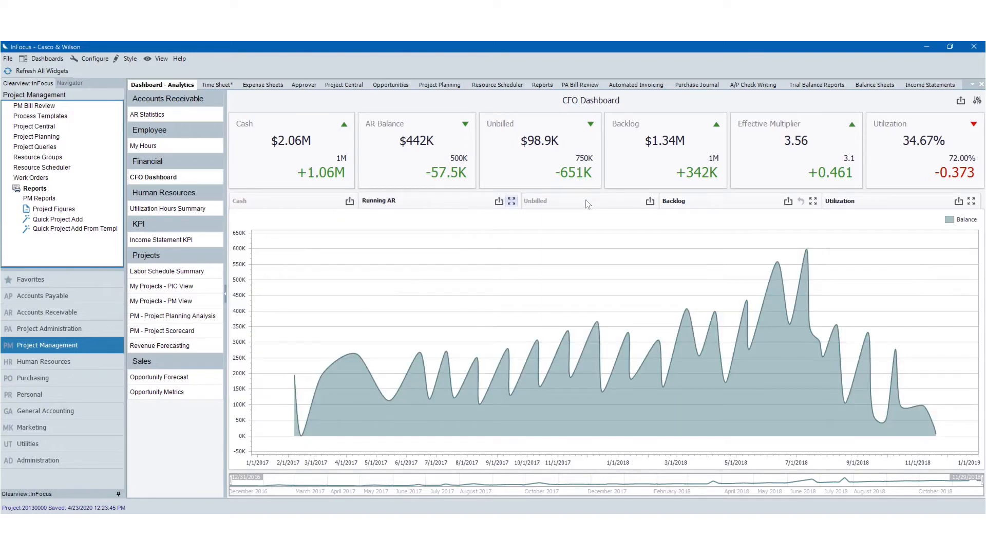
# Widen the Utilization chart's date range to the whole period, then show the Cash charts.
pyautogui.click(535, 201)
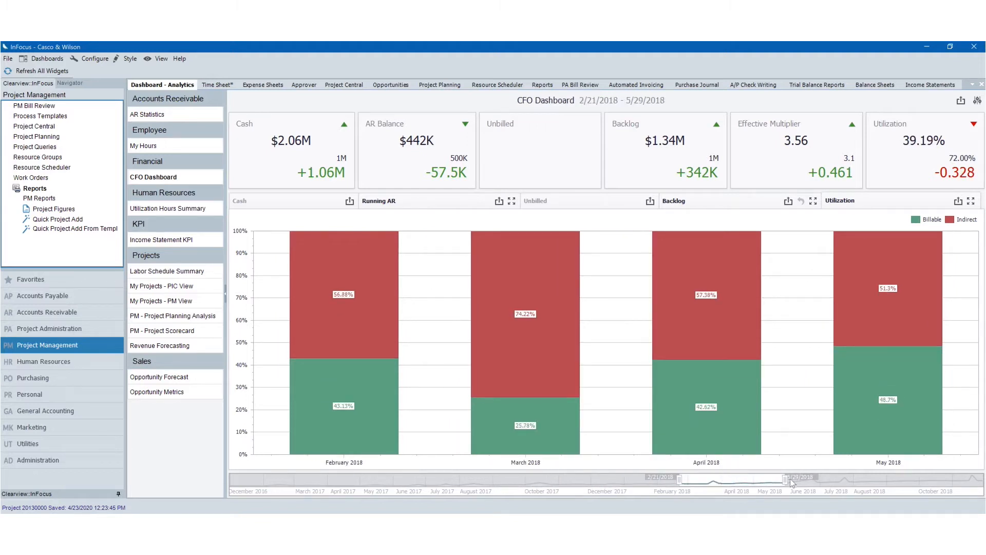
pyautogui.moveTo(793, 479); pyautogui.dragTo(865, 480)
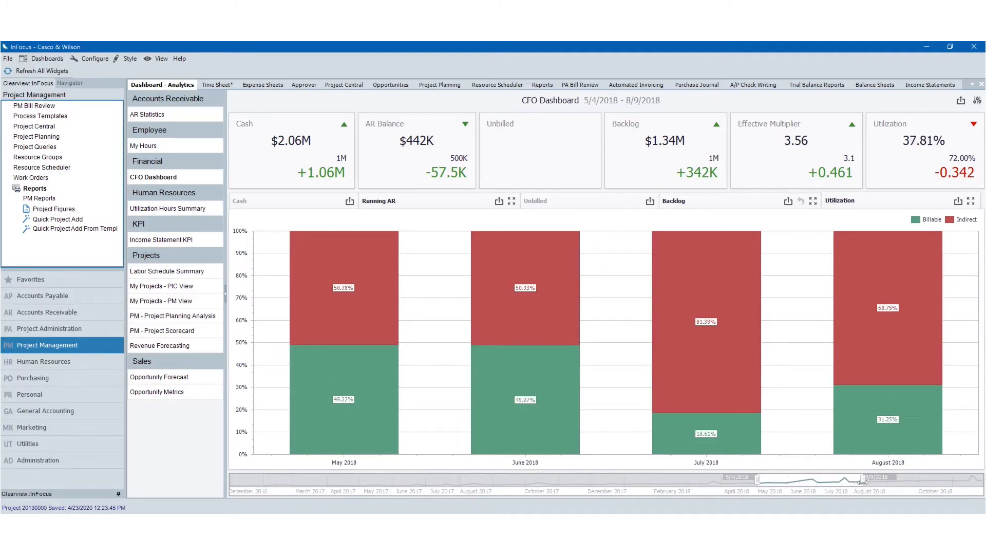
pyautogui.moveTo(879, 479); pyautogui.dragTo(969, 479)
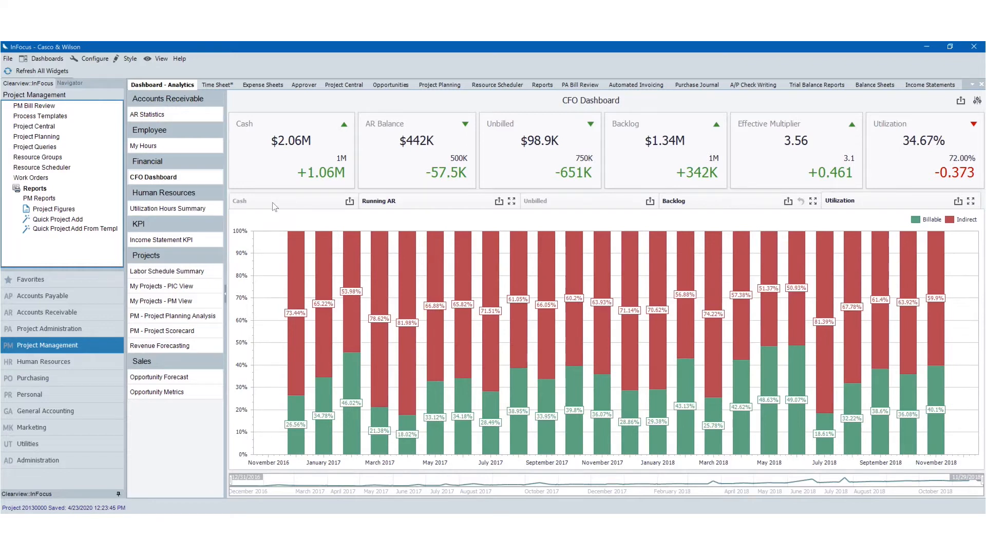
pyautogui.click(160, 376)
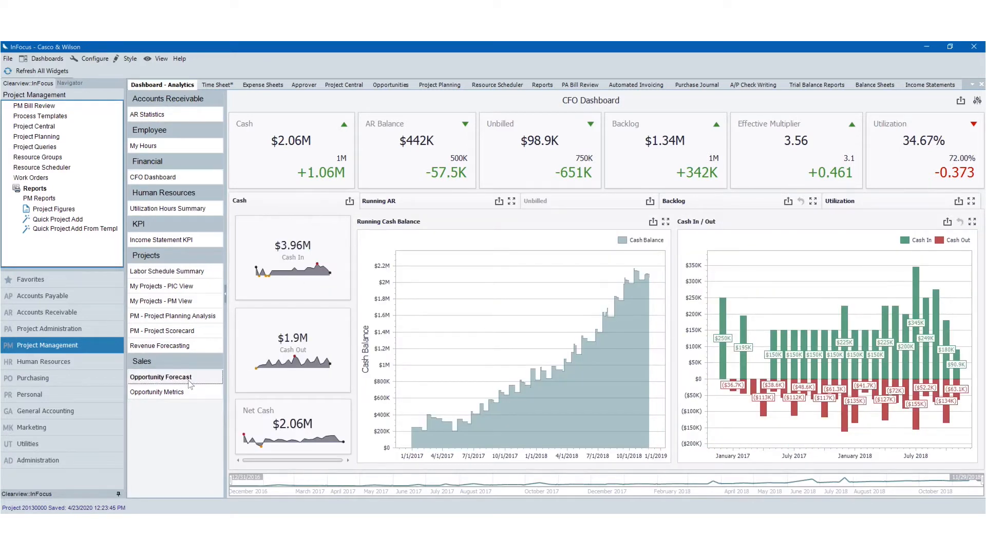
# Open the Opportunity Forecast dashboard and cancel a new opportunity without saving.
pyautogui.click(160, 376)
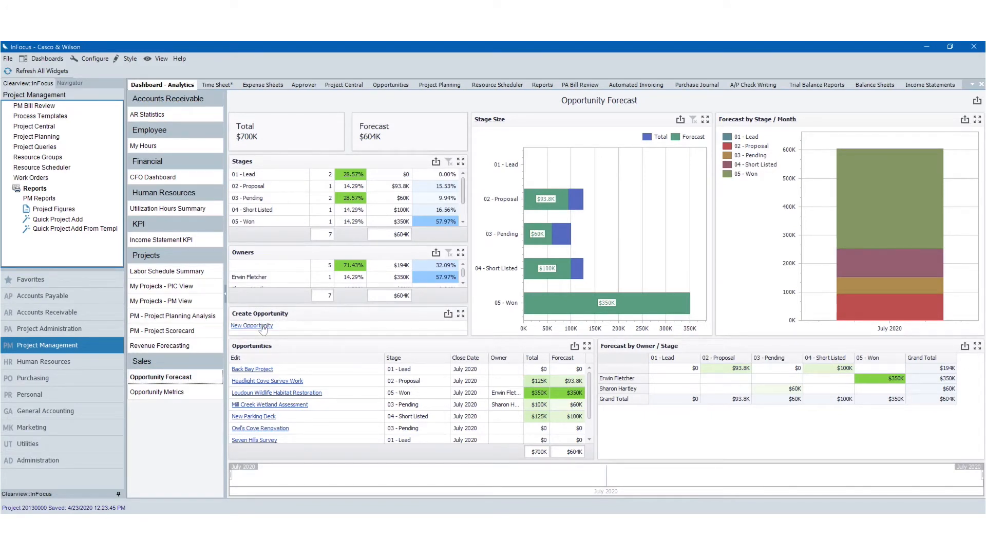
pyautogui.click(251, 325)
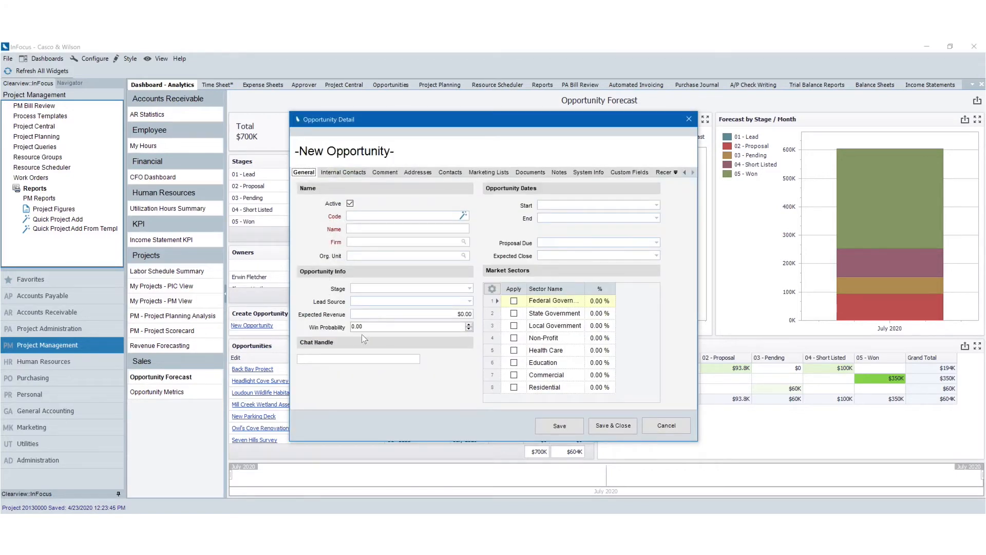
pyautogui.moveTo(472, 151)
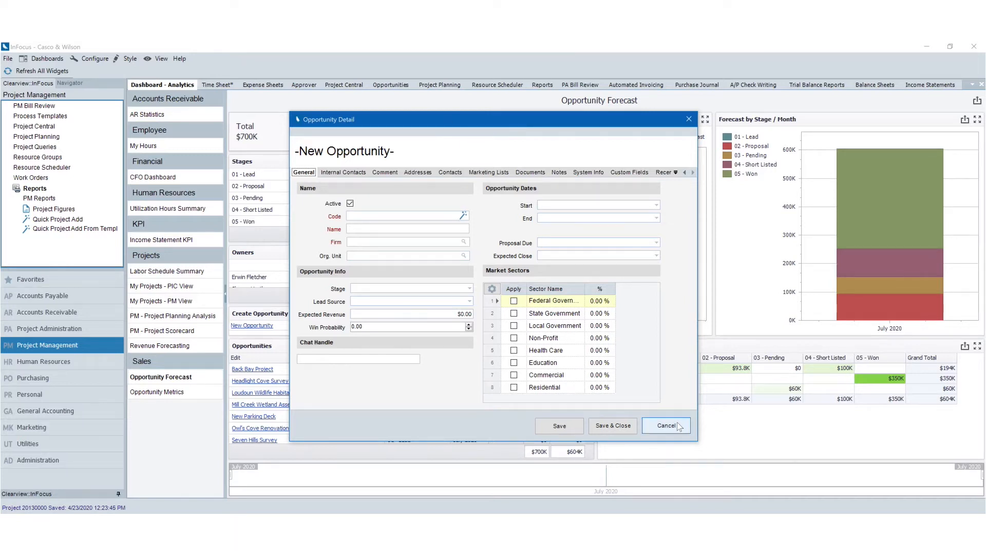
pyautogui.click(666, 425)
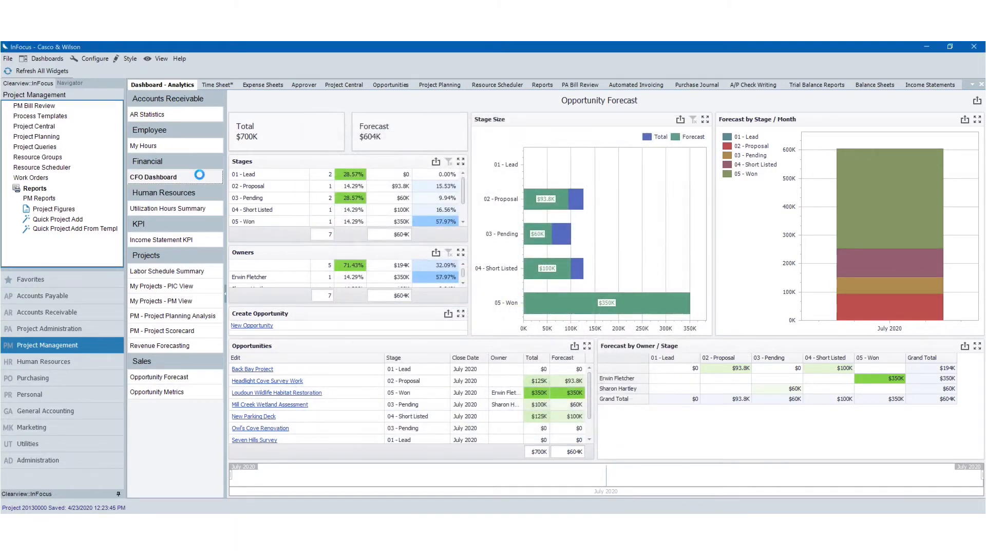
# Reopen the CFO Dashboard, then open the December 5–11, 2018 time sheet.
pyautogui.click(153, 177)
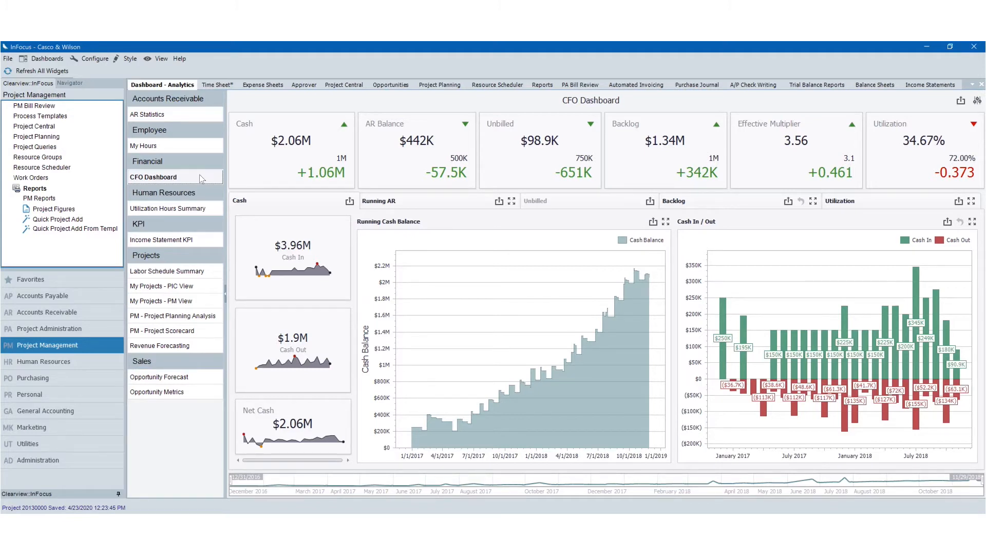
pyautogui.click(215, 84)
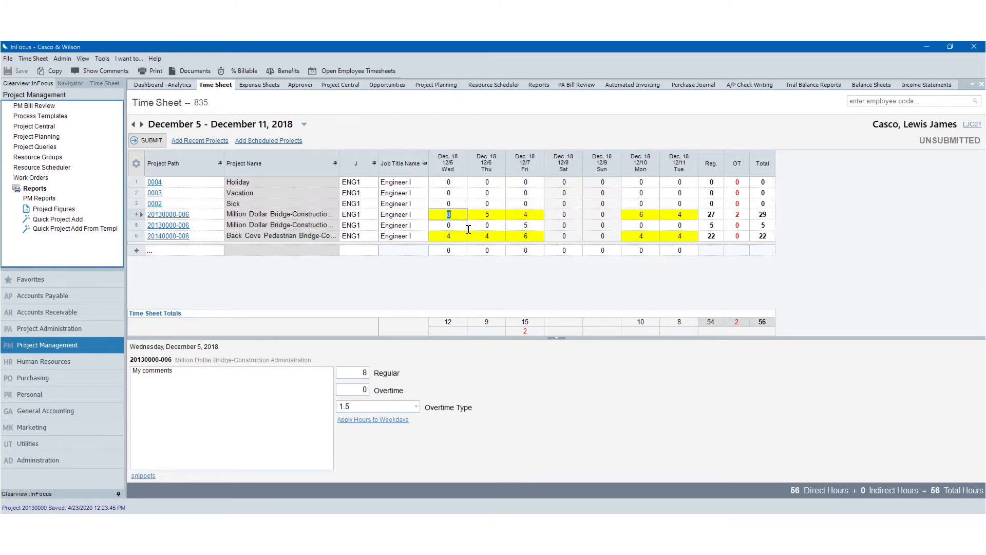
pyautogui.click(486, 214)
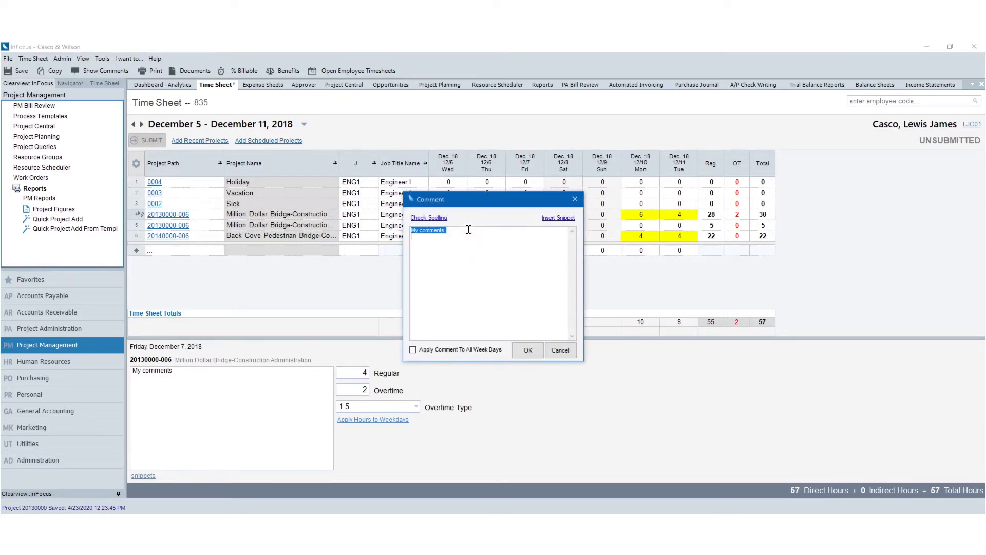
pyautogui.moveTo(510, 218)
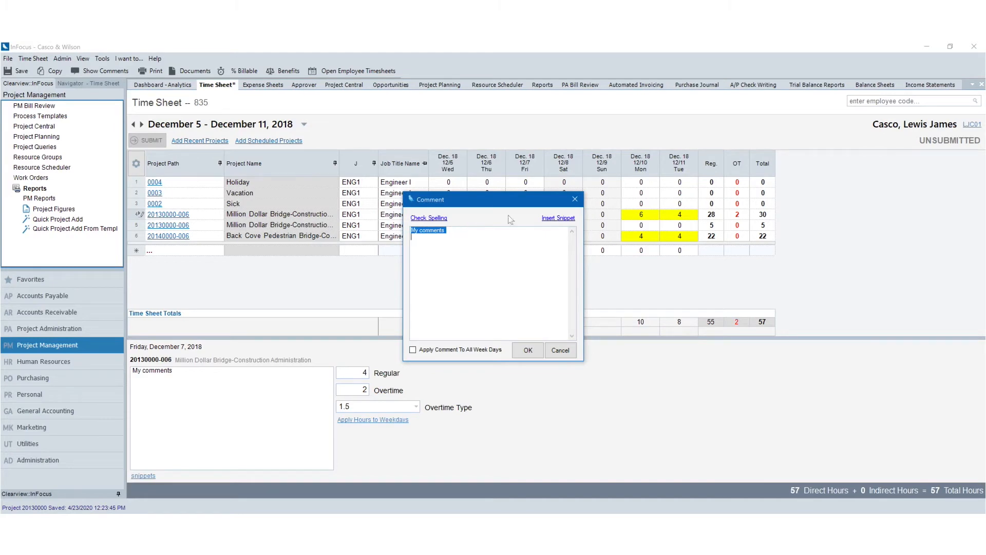
pyautogui.click(527, 350)
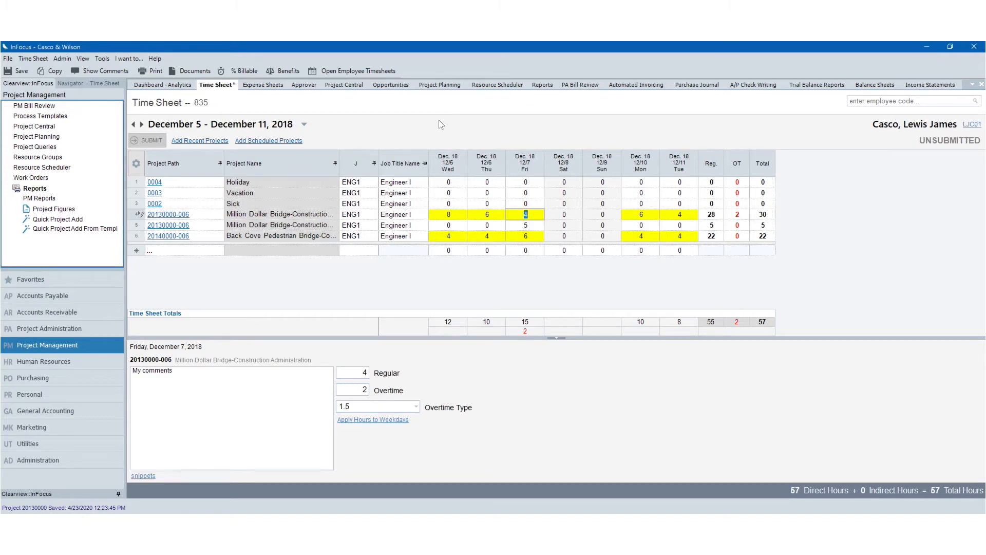
pyautogui.moveTo(439, 129)
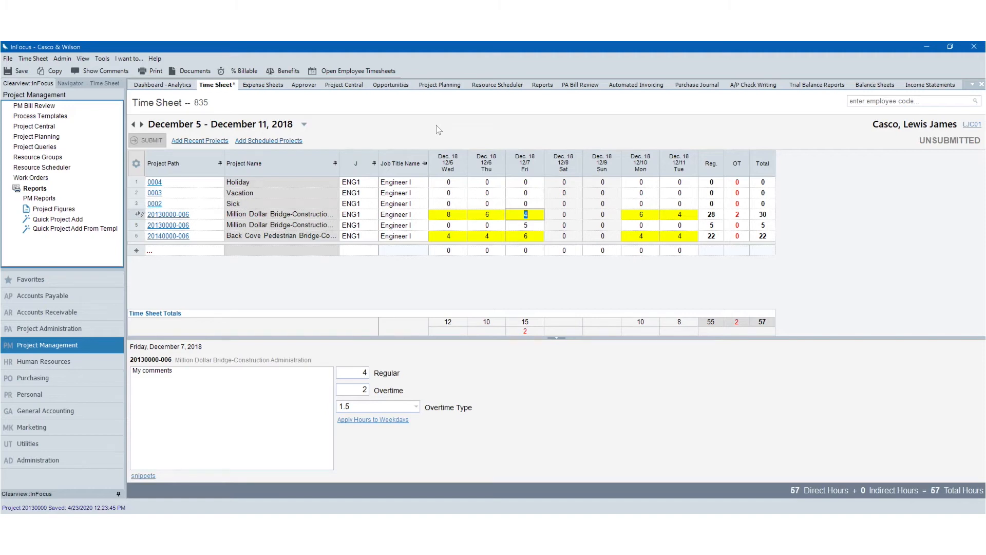
# Open the March 2020 expense sheet and review its four expenses totaling $301.78.
pyautogui.click(263, 85)
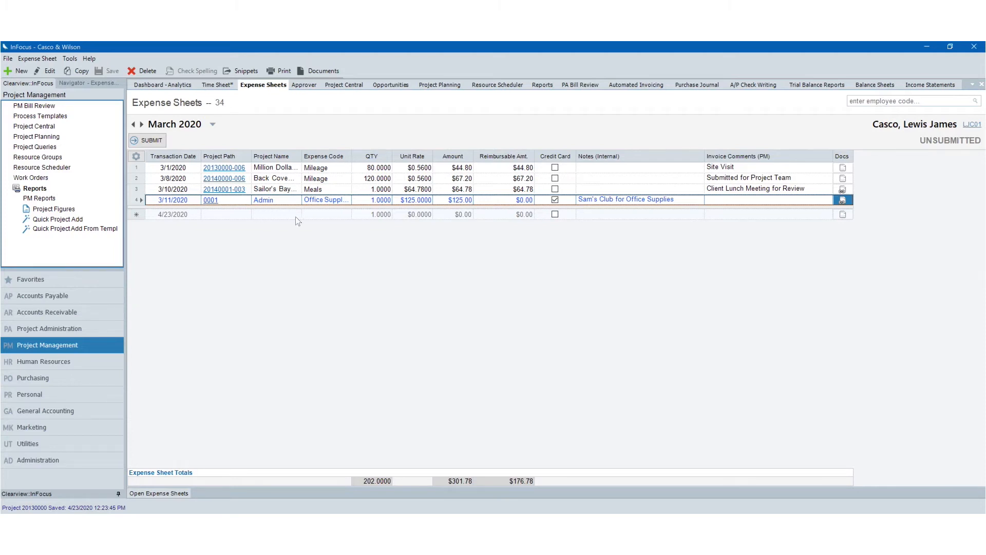
pyautogui.moveTo(327, 143)
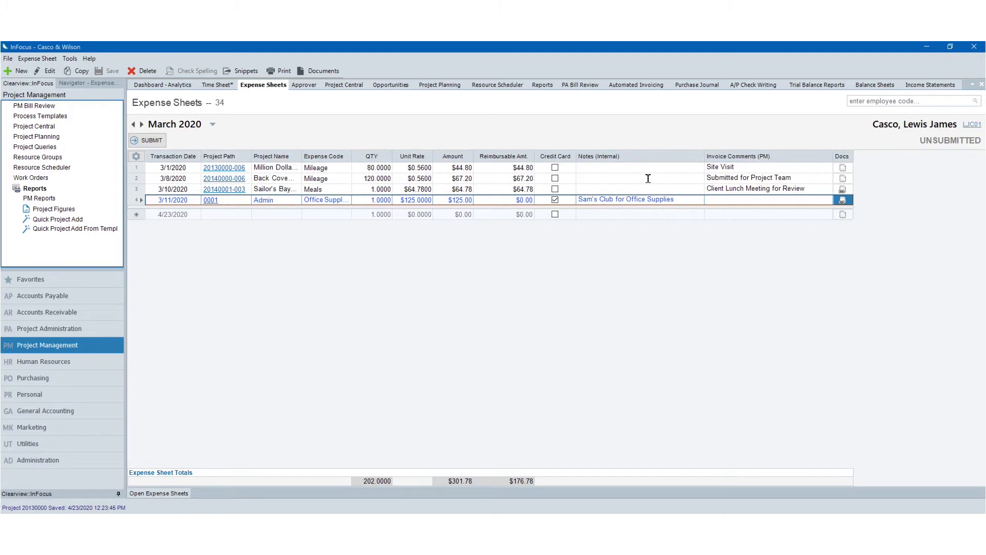
pyautogui.moveTo(862, 198)
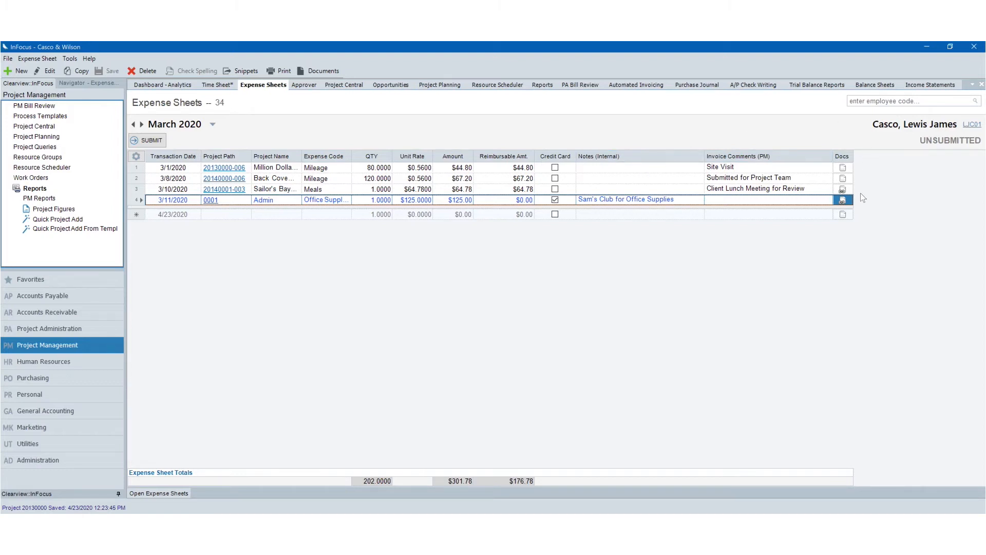
pyautogui.click(325, 200)
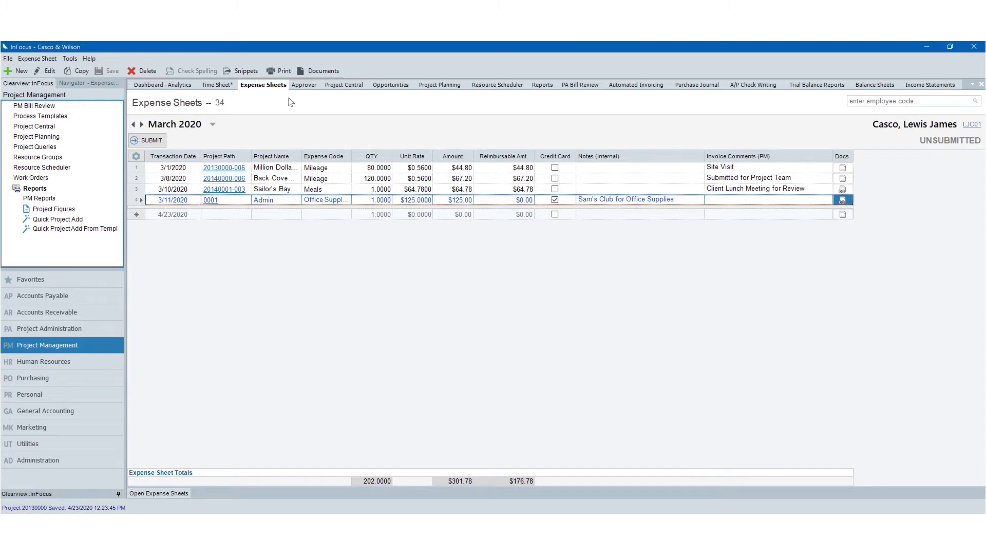
pyautogui.moveTo(303, 93)
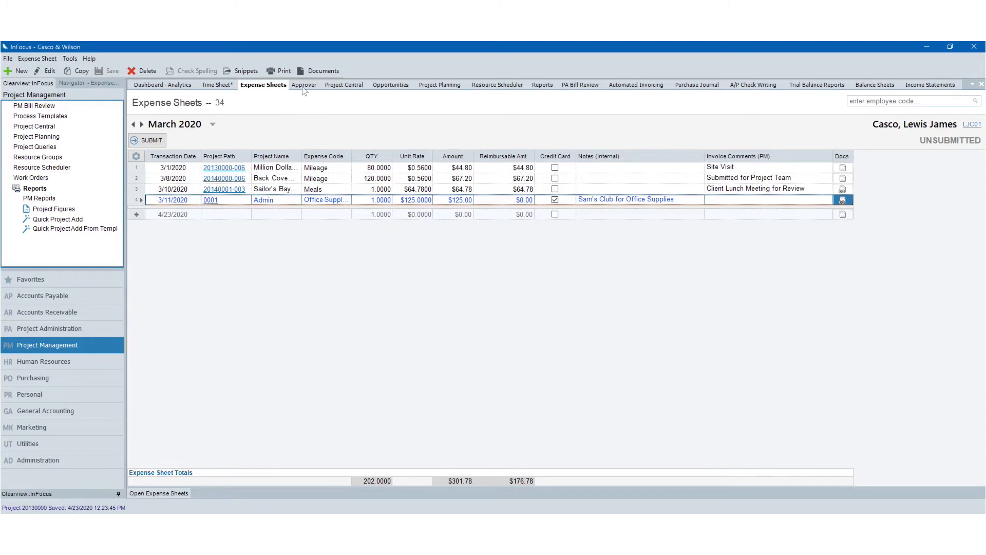
# Open the Approver time sheet list and check Fletcher's ready-for-approval time sheet.
pyautogui.click(303, 84)
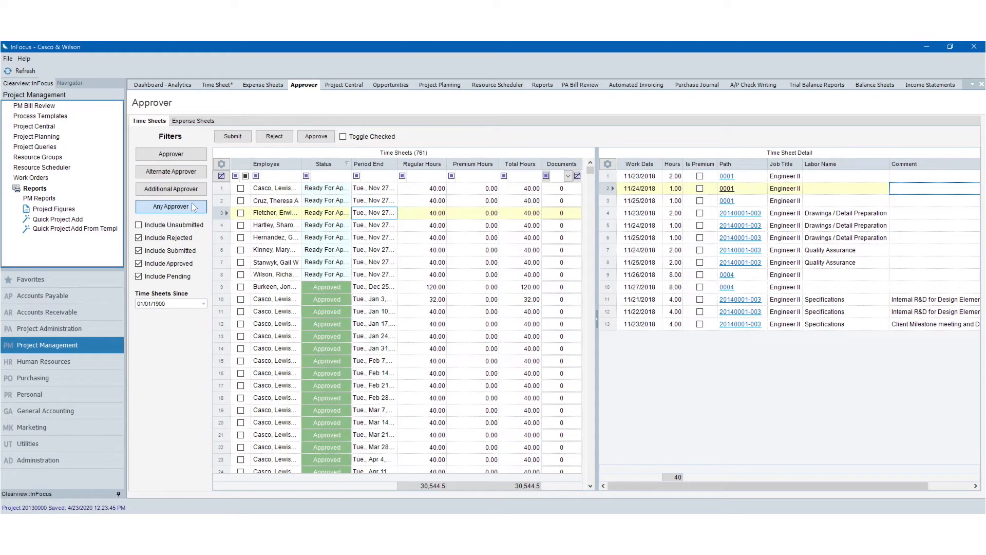
pyautogui.moveTo(337, 208)
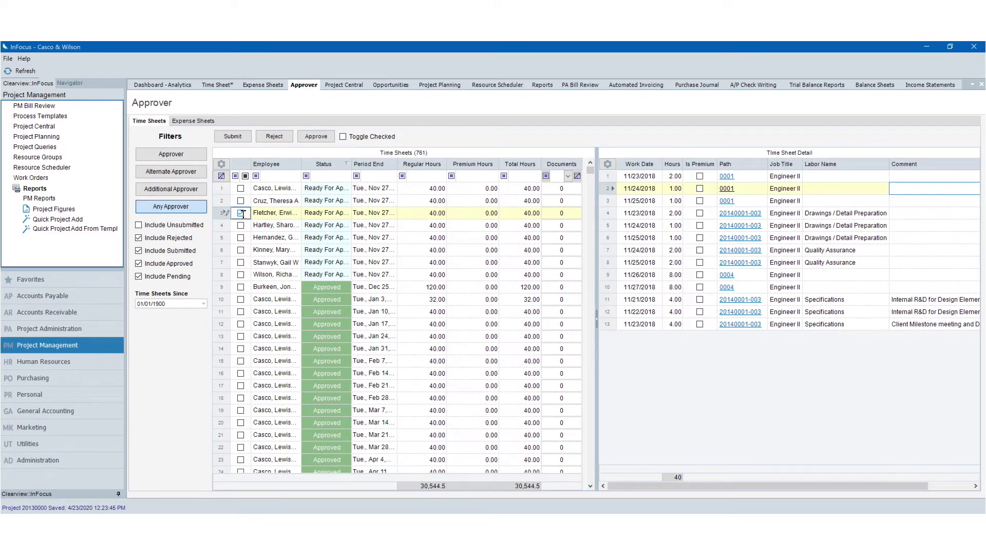
pyautogui.click(240, 212)
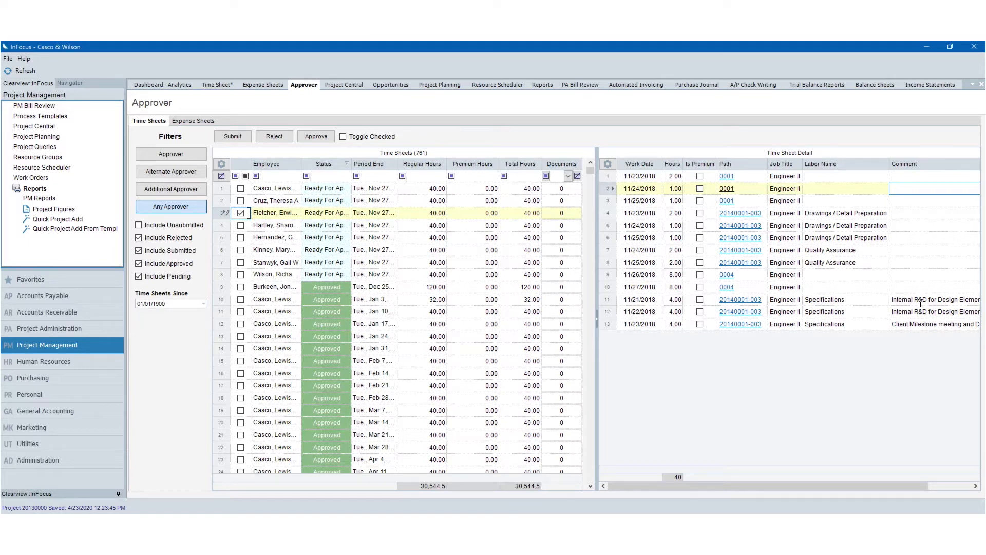
pyautogui.moveTo(336, 115)
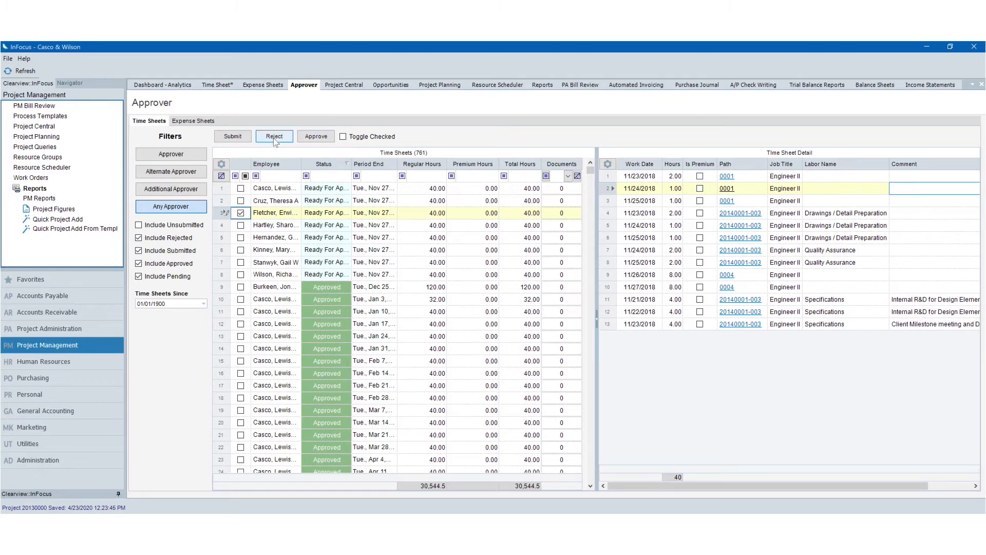
pyautogui.moveTo(296, 101)
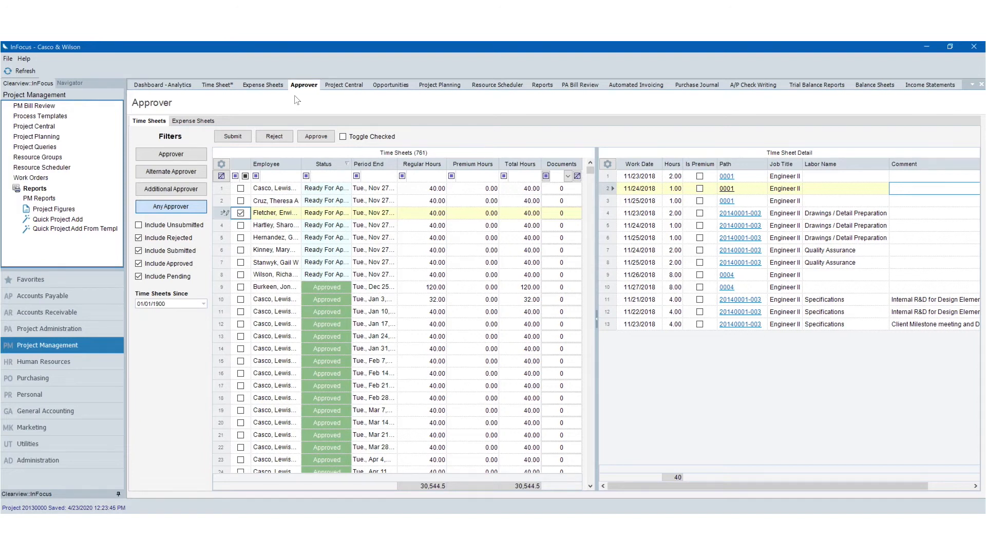
# View Million Dollar Bridge's $19,800 effort overview, then the Opportunities card view.
pyautogui.click(340, 85)
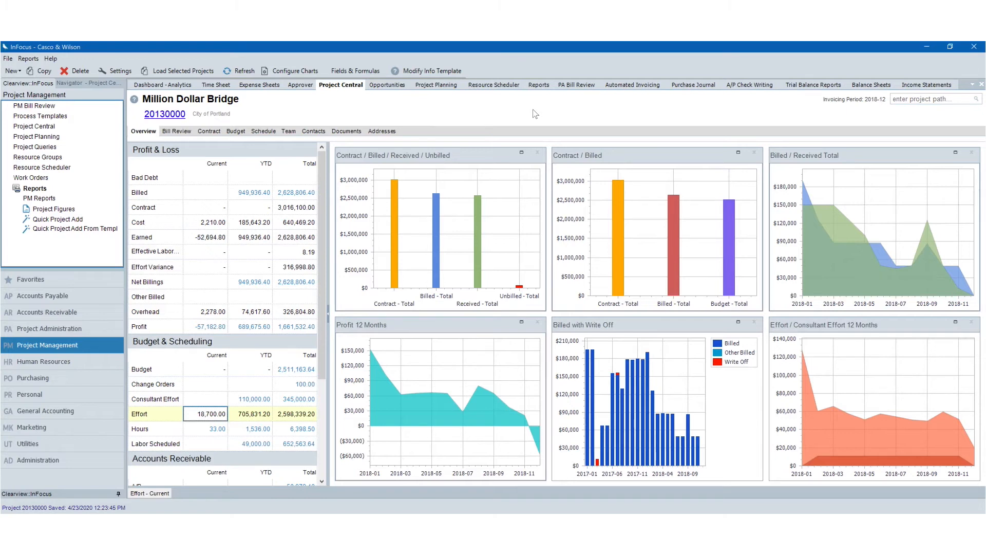
pyautogui.moveTo(287, 337)
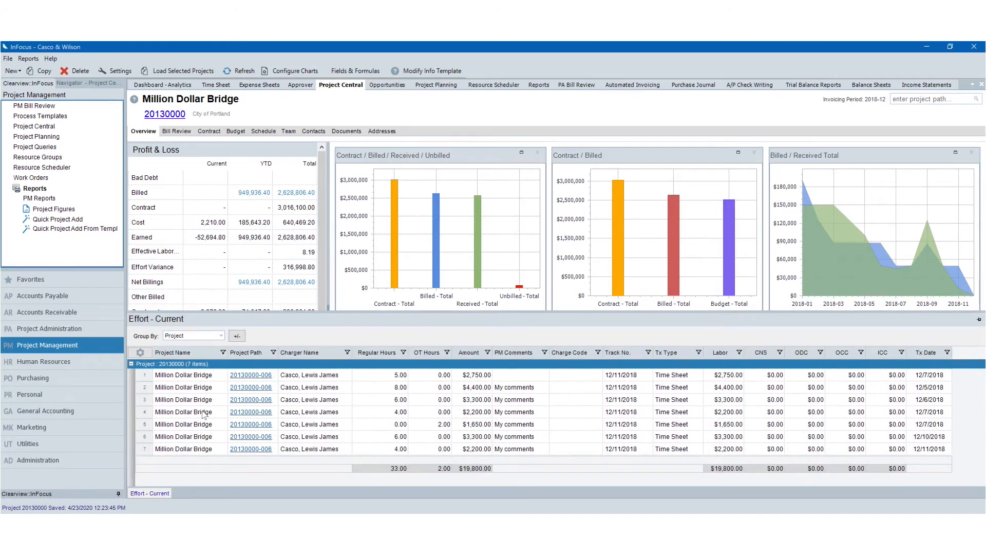
pyautogui.moveTo(322, 115)
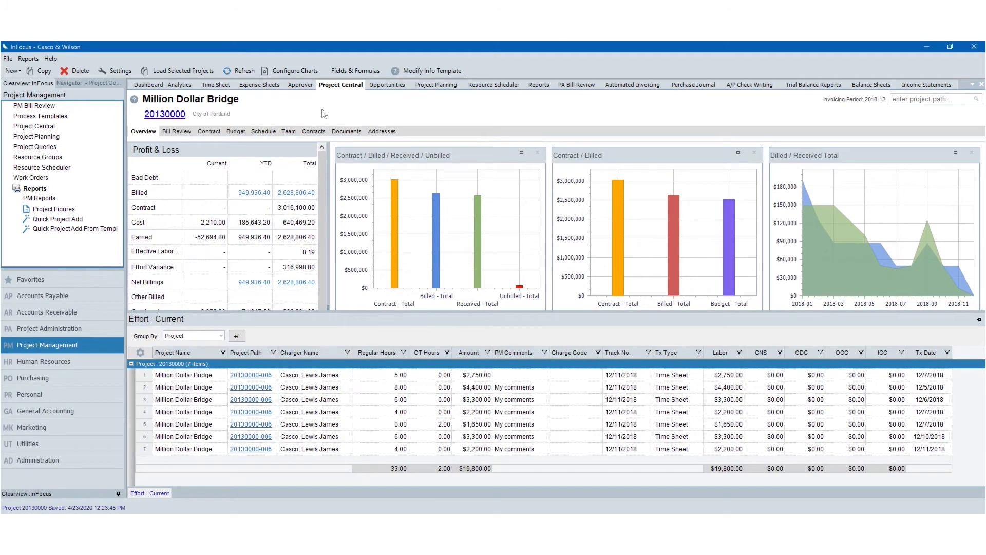
pyautogui.moveTo(327, 107)
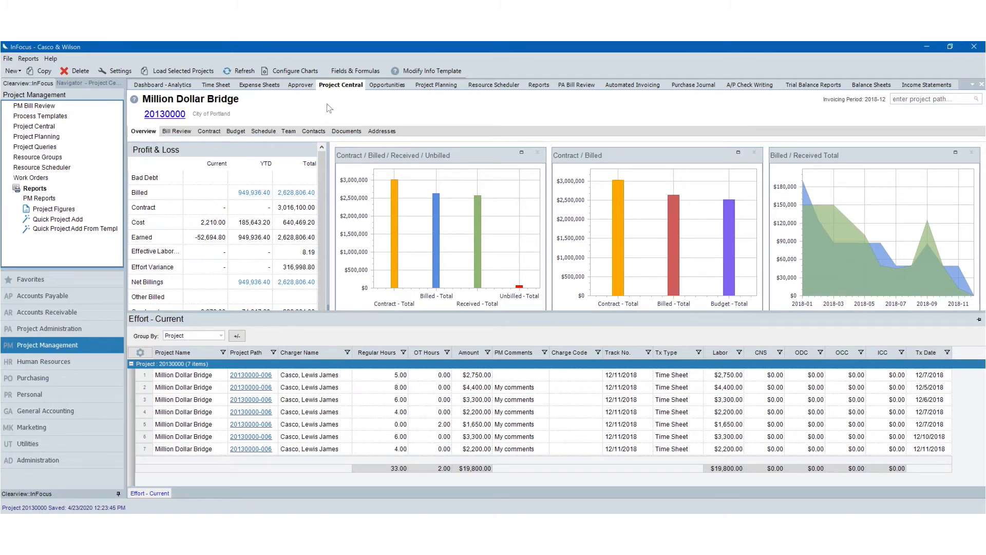
pyautogui.moveTo(335, 108)
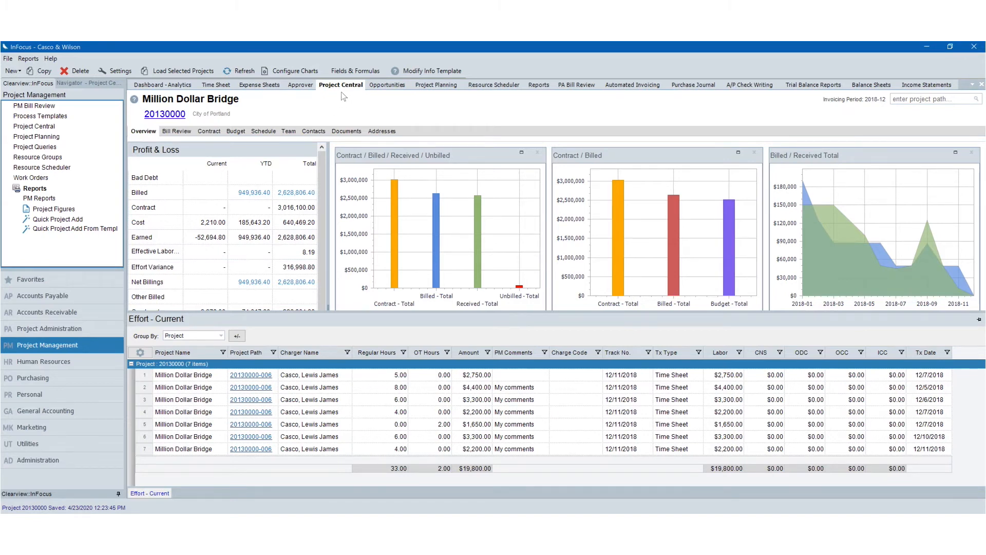
pyautogui.click(387, 84)
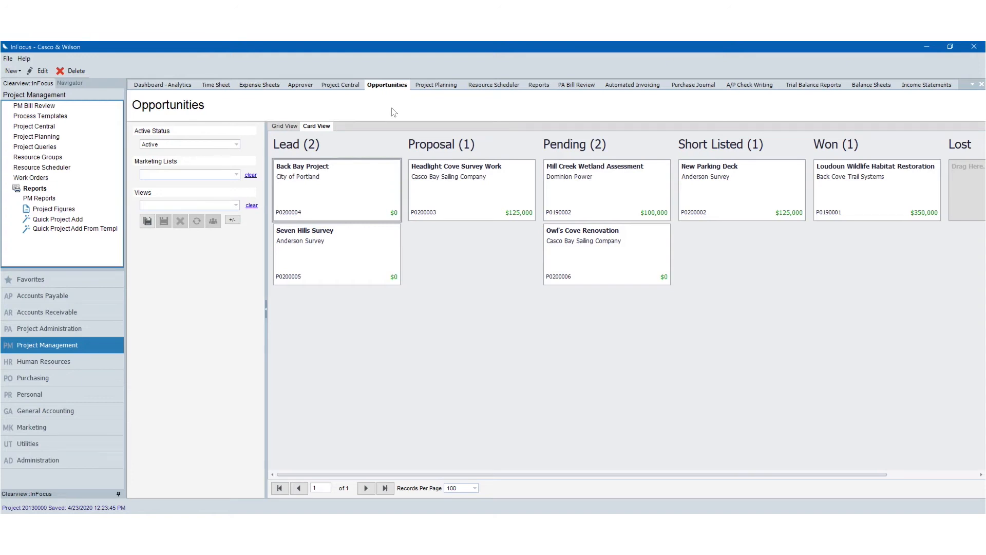
# Open Million Dollar Bridge Project Planning, showing Task A allocations of $306,563.64.
pyautogui.click(436, 85)
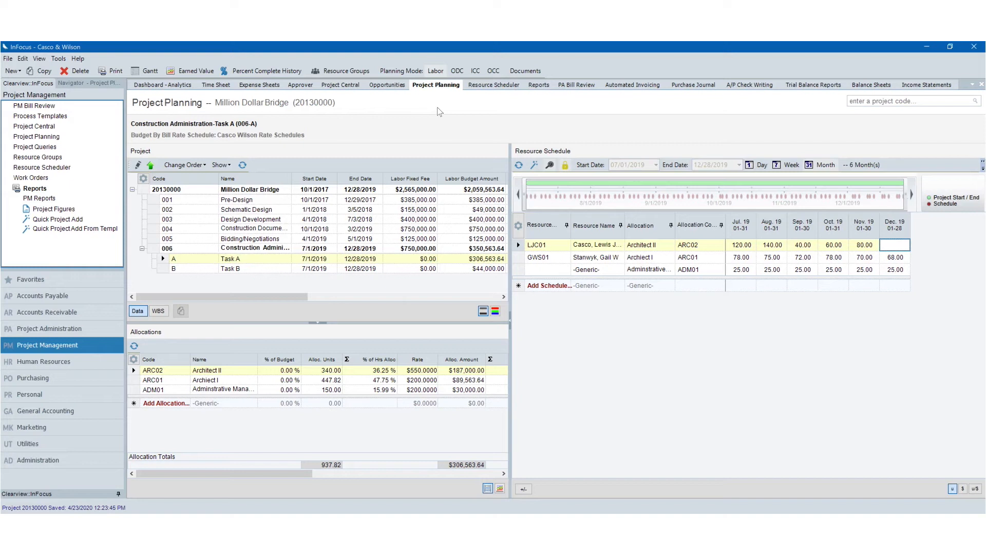
pyautogui.moveTo(471, 112)
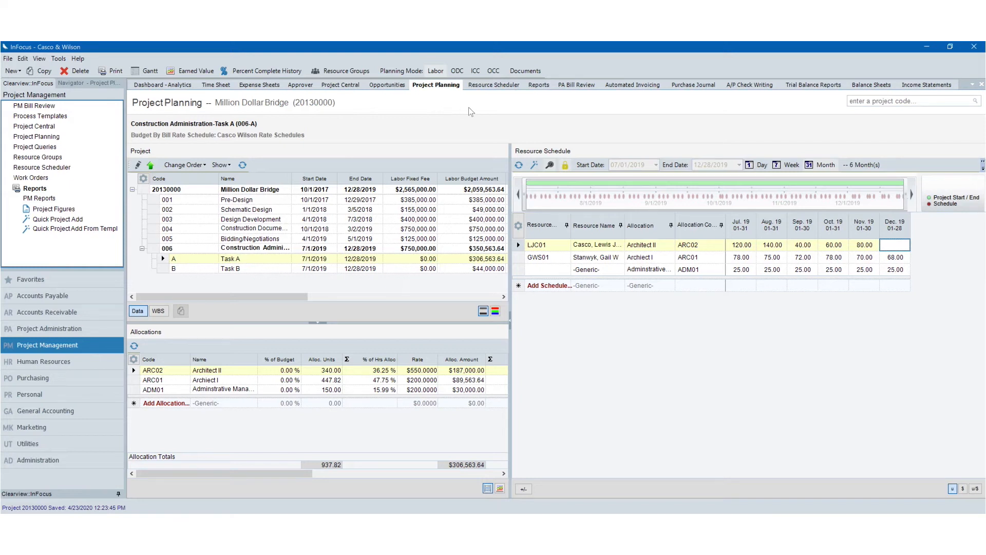
# Review monthly employee hours in Resource Scheduler, then run the Project Profit (Non-G/L) report.
pyautogui.click(493, 84)
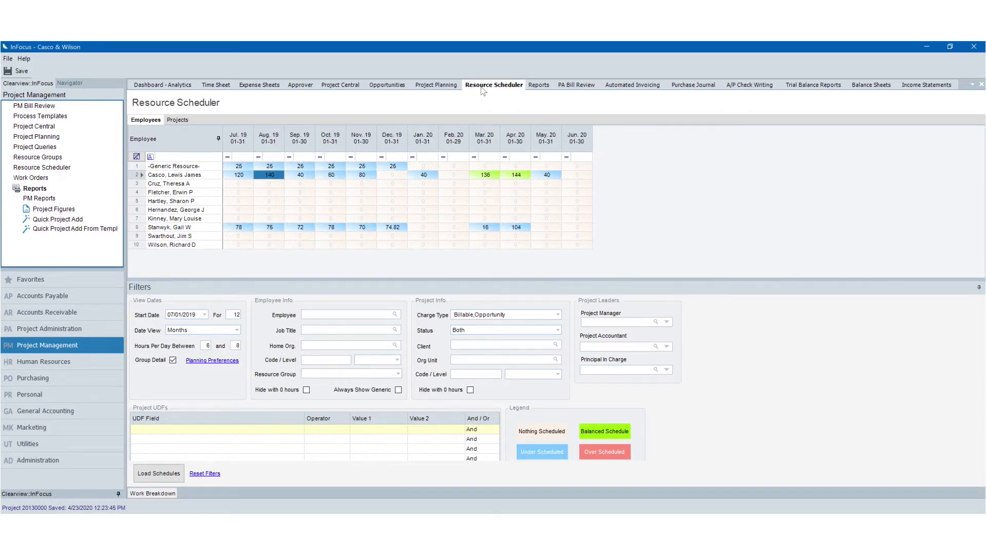
pyautogui.moveTo(512, 105)
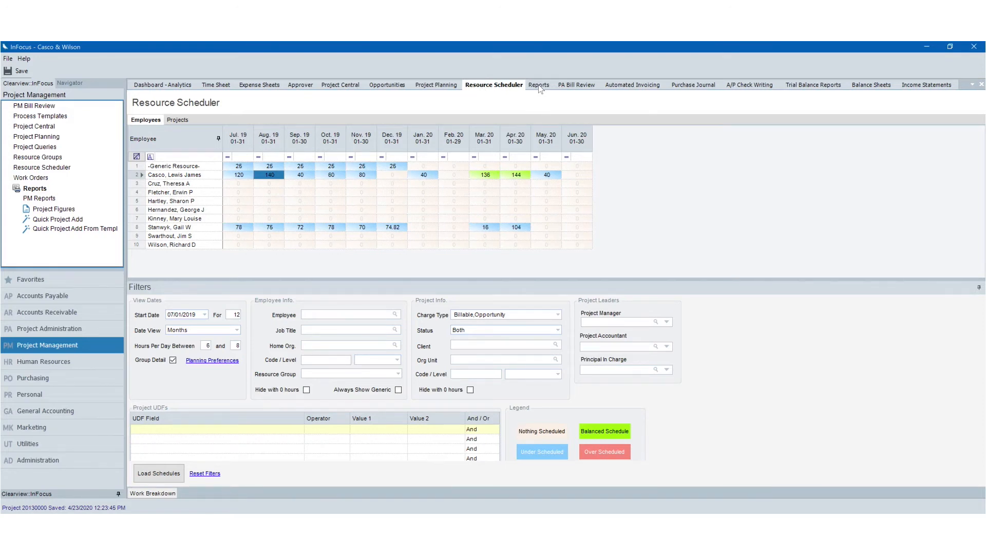
pyautogui.click(539, 86)
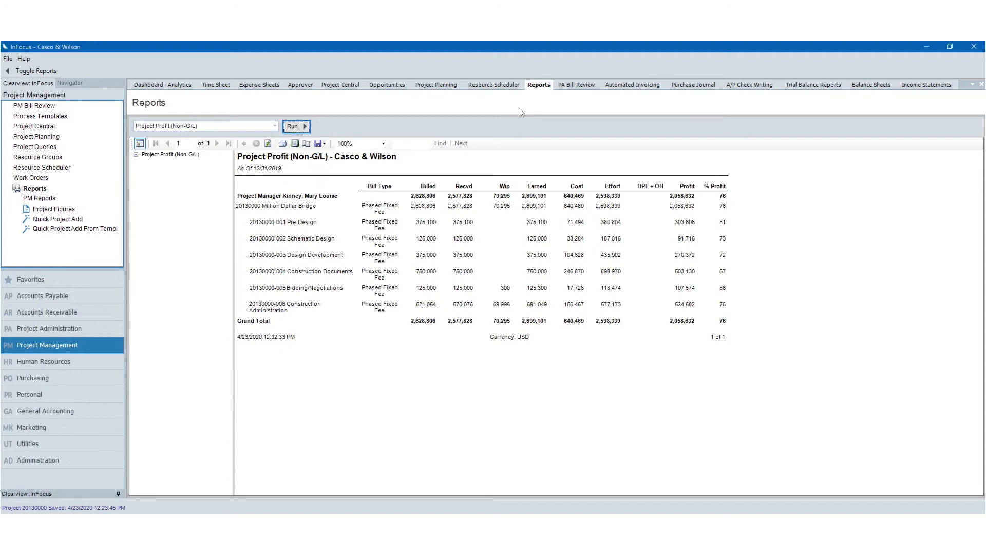
pyautogui.click(162, 85)
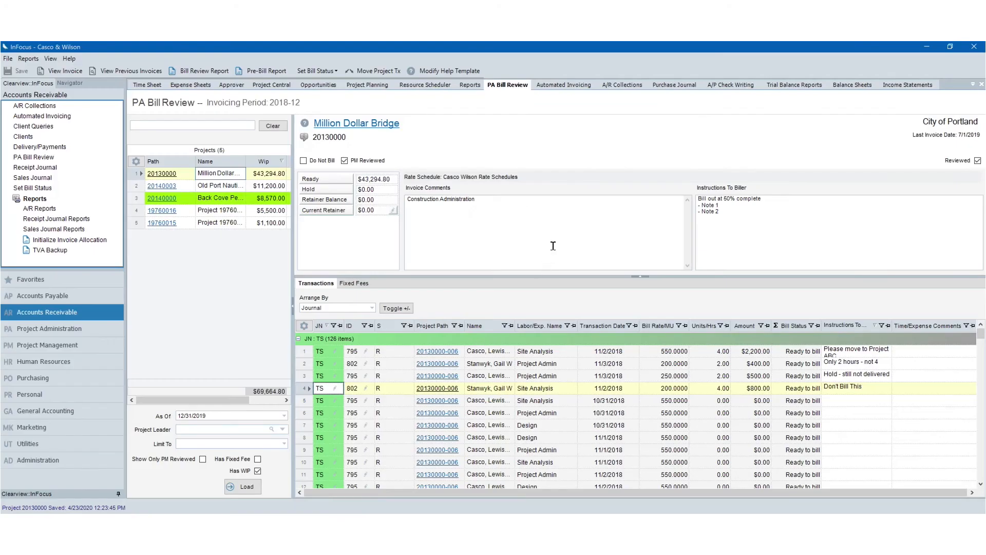
pyautogui.moveTo(559, 246)
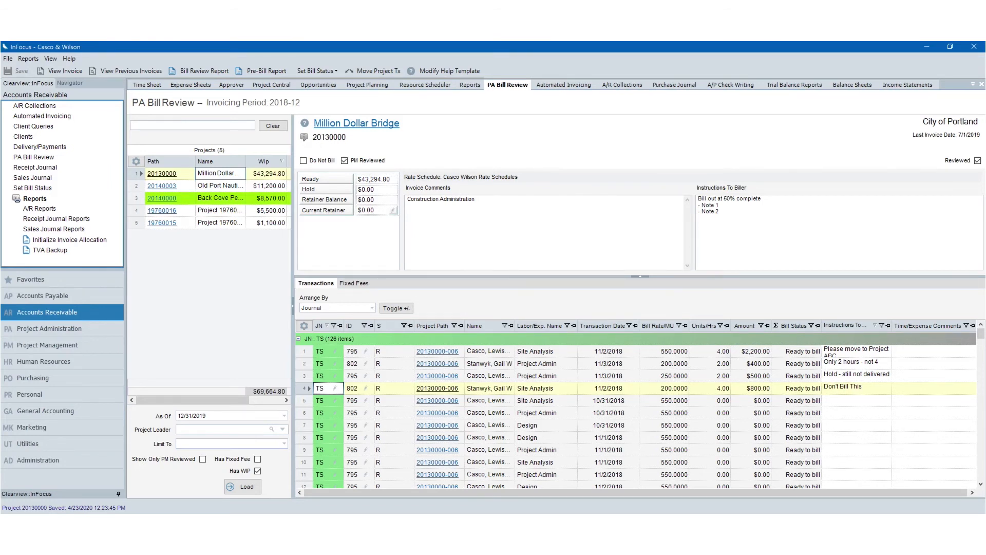
# Edit the fourth transaction's JN cell, then go to Automated Invoicing for period 2018-12.
pyautogui.doubleClick(855, 389)
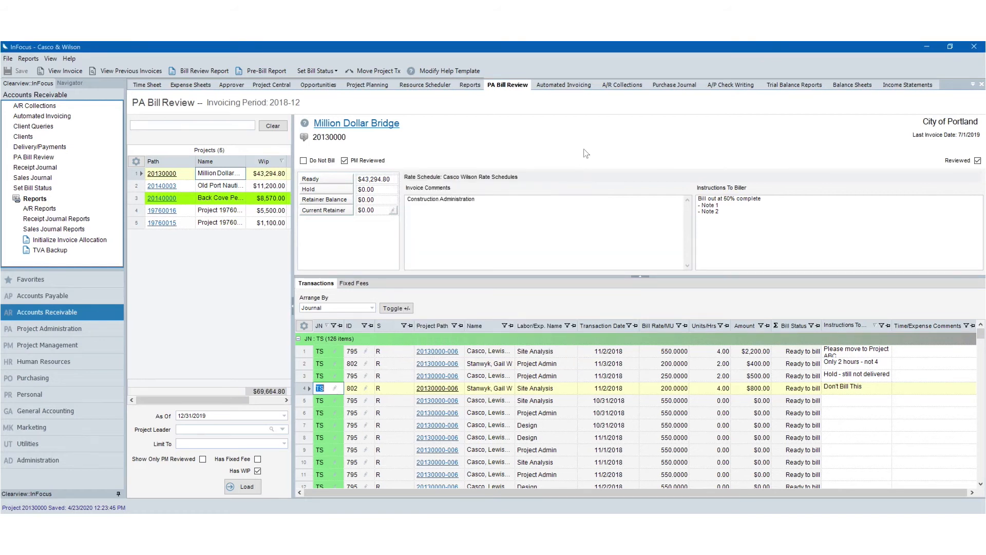
pyautogui.click(563, 84)
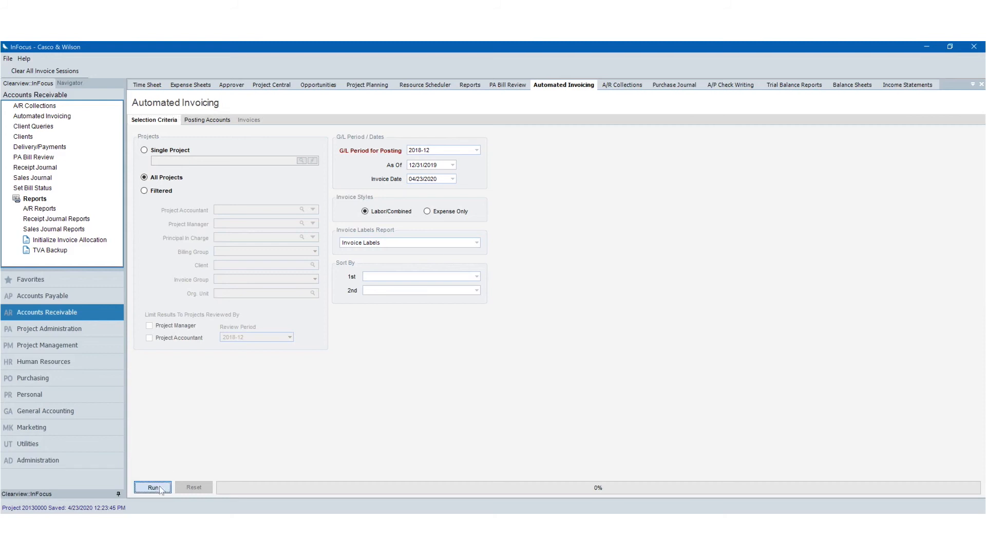
# Generate three draft invoices, review City of Portland collection comments and delivery settings, then open the CFO Dashboard.
pyautogui.click(152, 487)
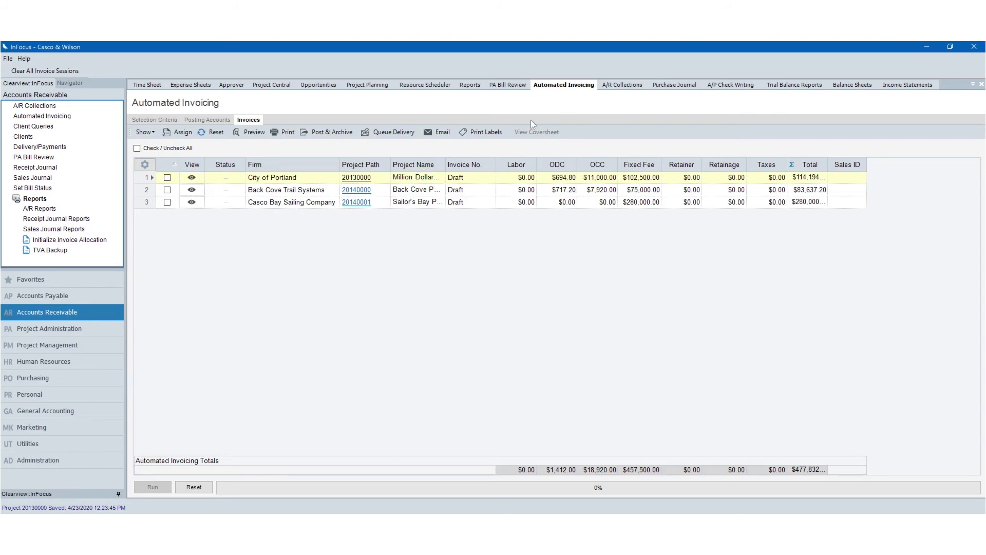
pyautogui.click(621, 84)
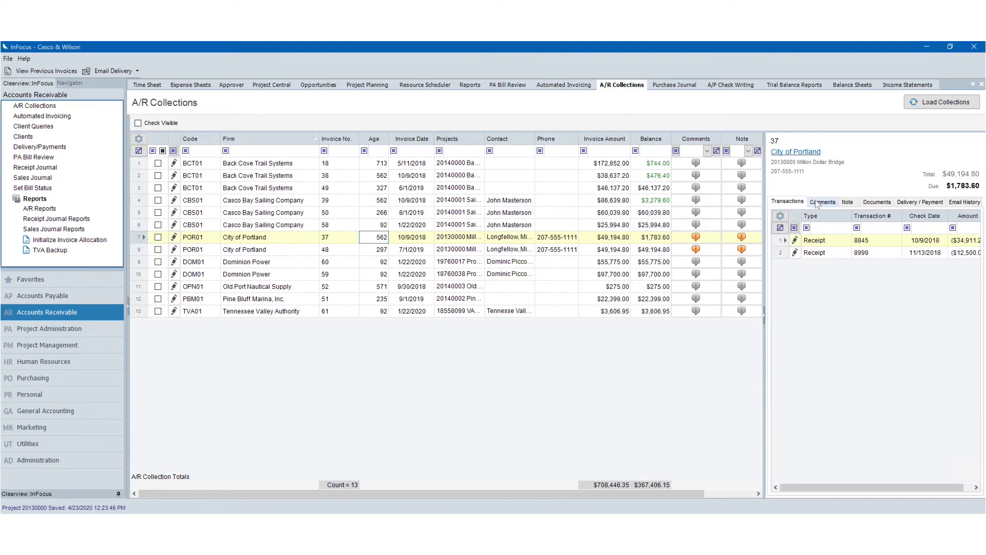
pyautogui.click(823, 201)
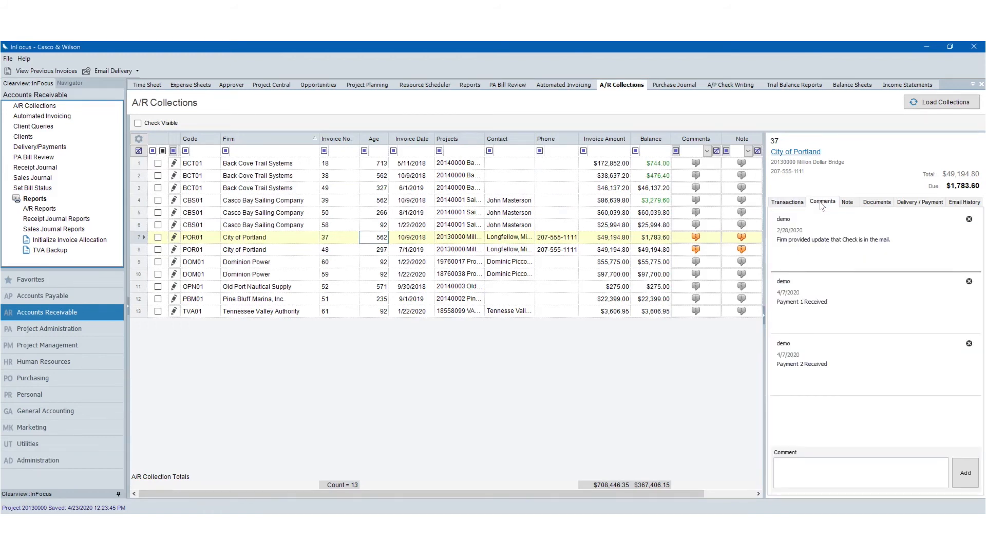
pyautogui.click(919, 201)
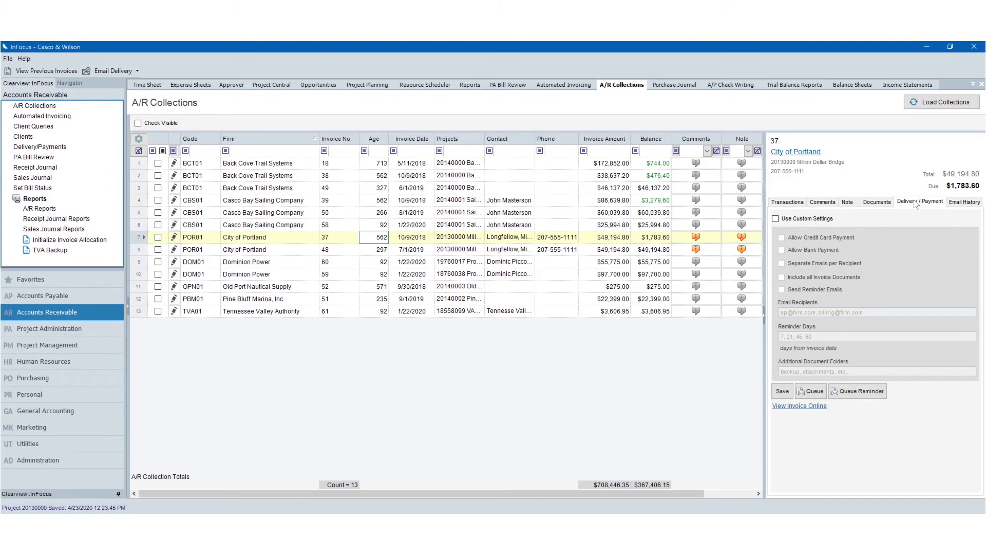
pyautogui.click(799, 406)
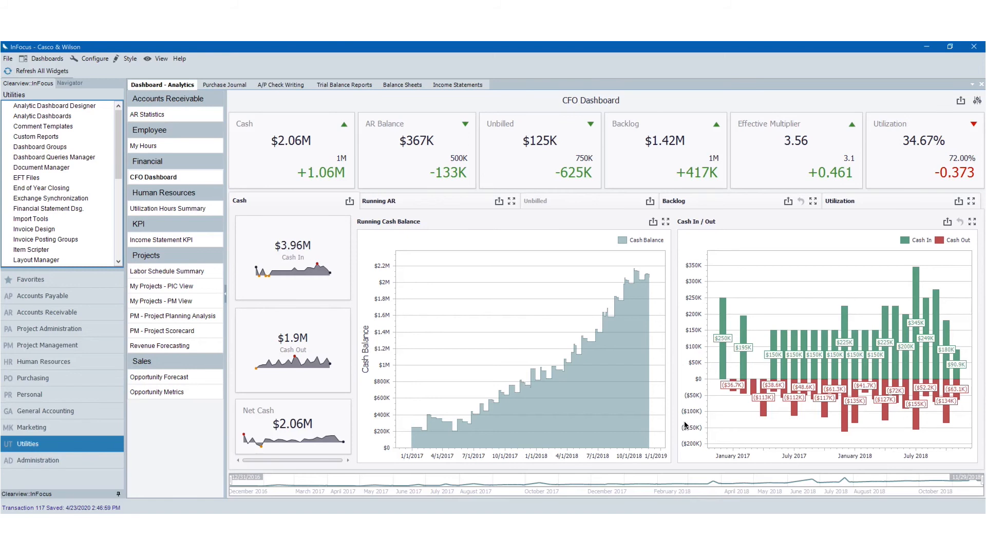
pyautogui.click(31, 427)
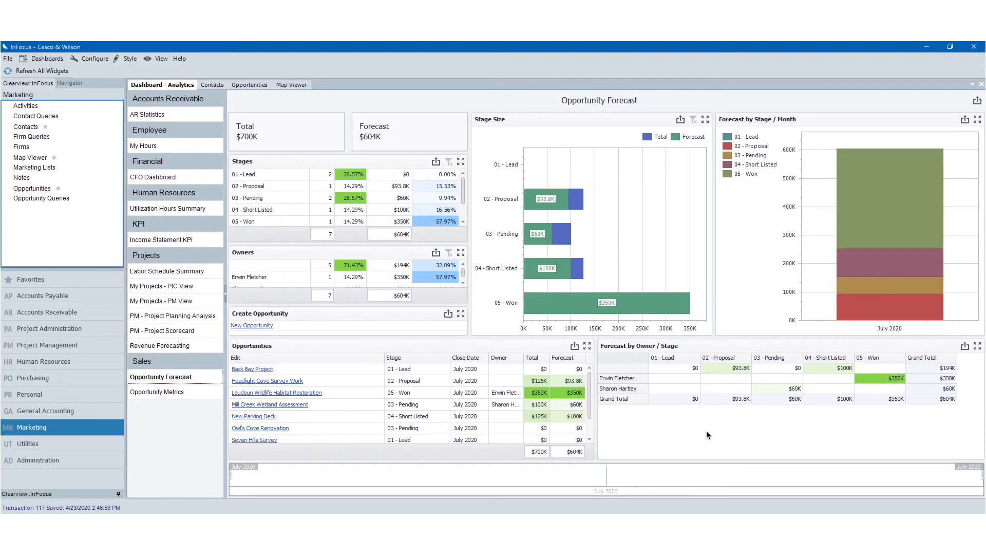
# Switch to Administration, listing API management, database backups, permissions and user sessions.
pyautogui.click(37, 460)
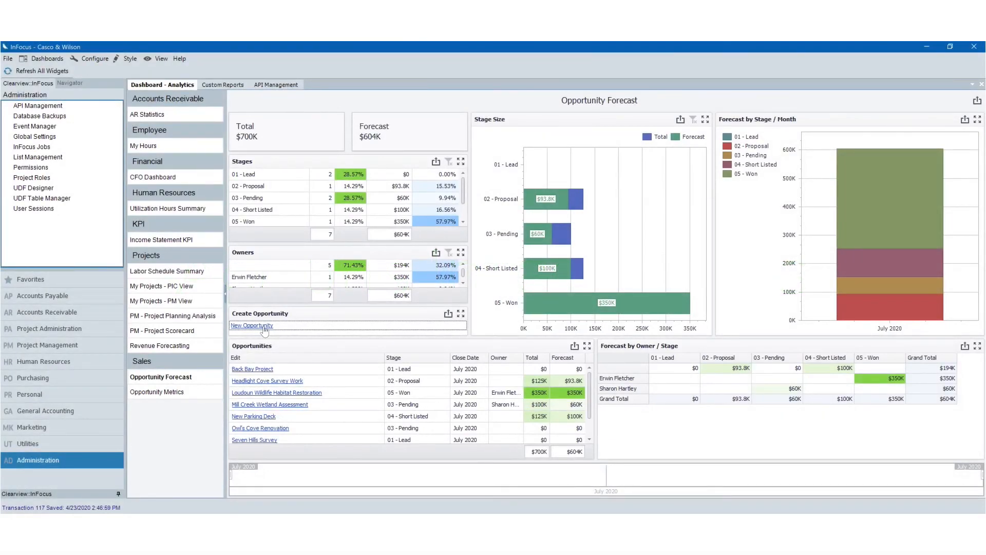
# Create opportunity 'My new Opportunity' for firm Anderson Survey and save and close it.
pyautogui.click(252, 325)
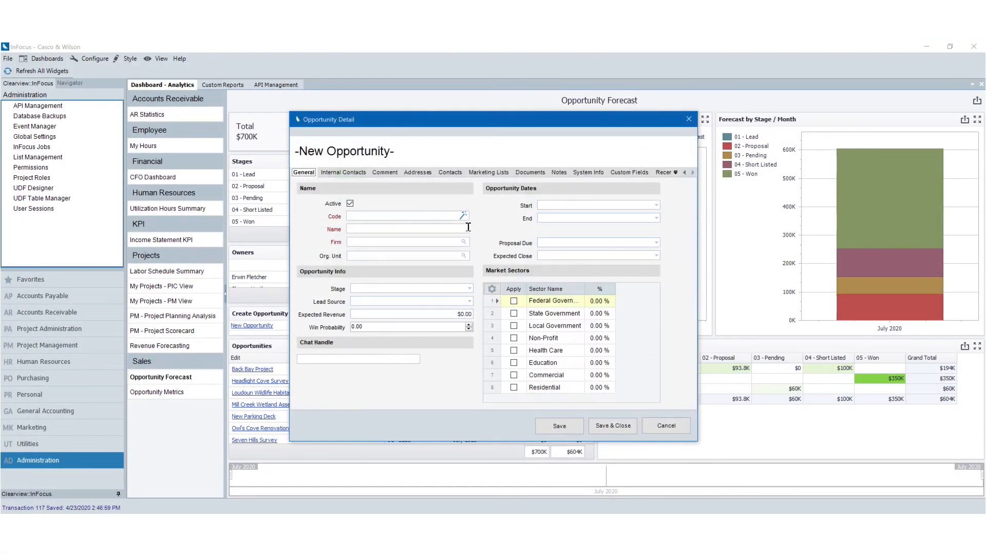
pyautogui.write('M')
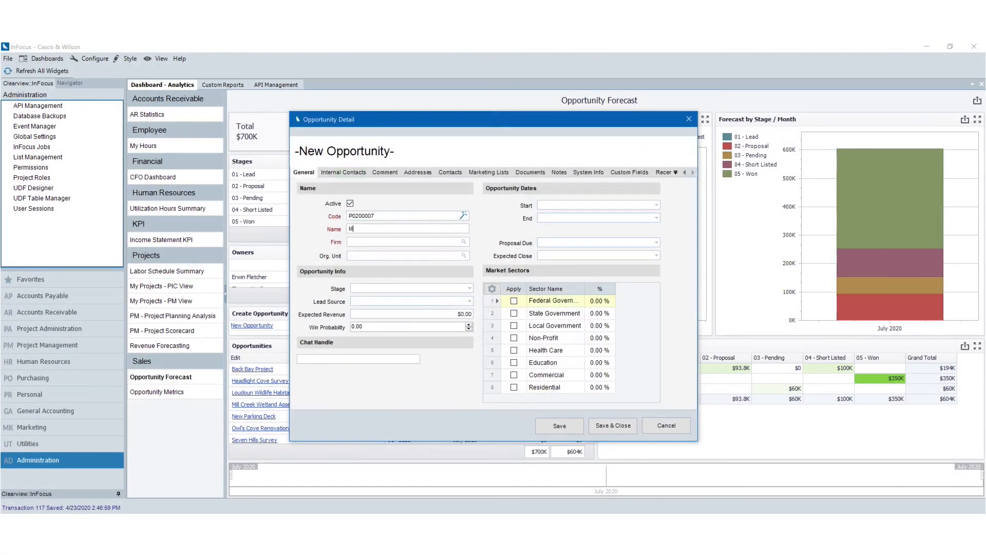
pyautogui.write('y new Opp')
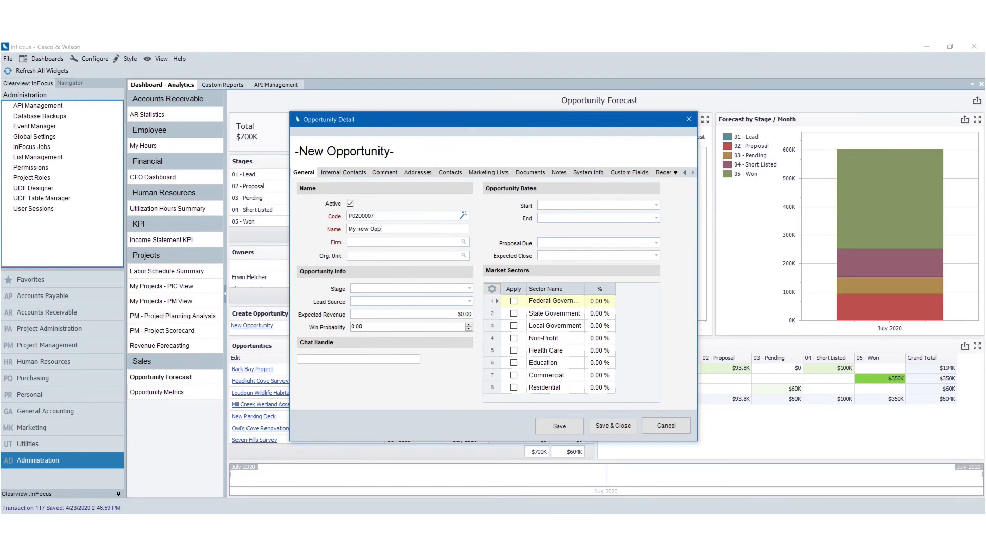
pyautogui.write('ortunity')
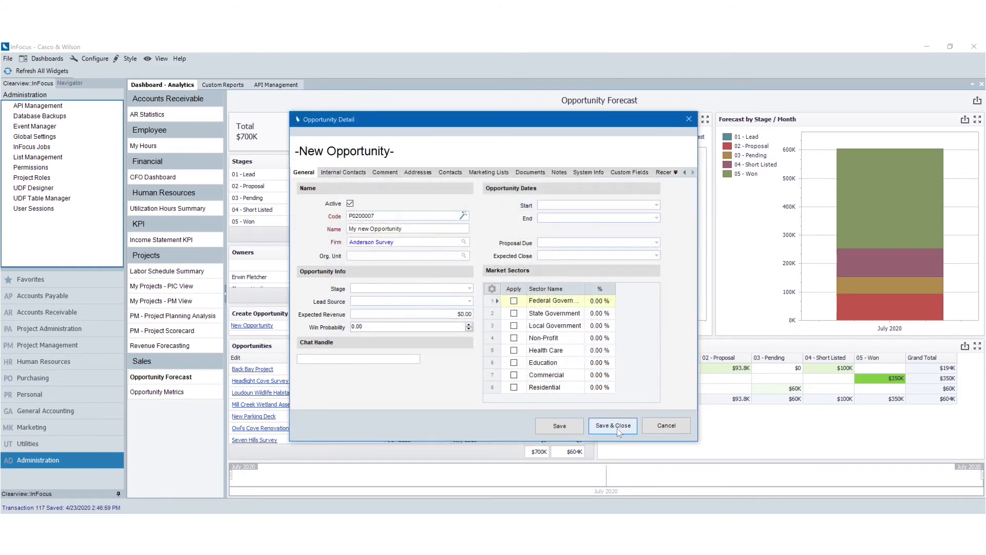
pyautogui.click(611, 426)
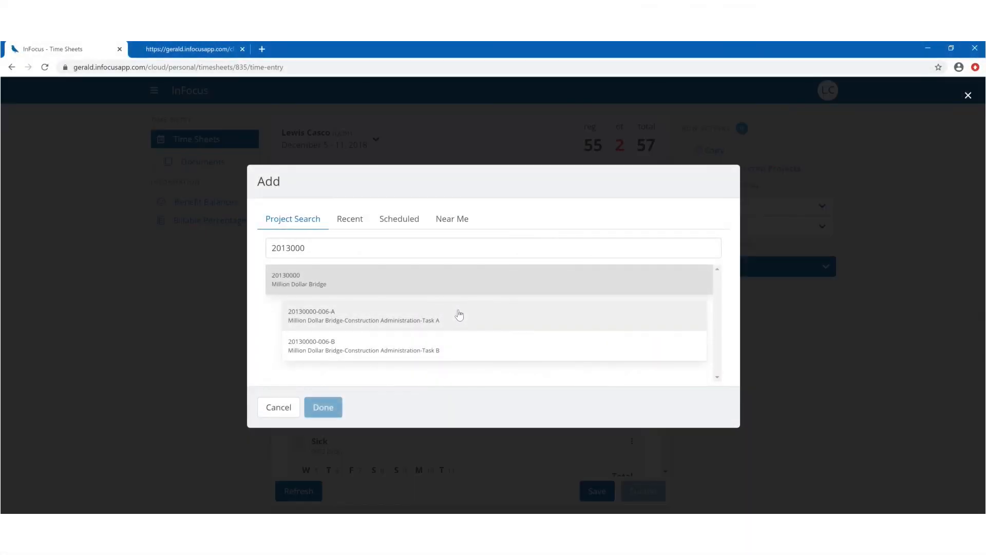
# Add Million Dollar Bridge Task A to the timesheet with hours totaling 83, then list nearby projects.
pyautogui.click(364, 315)
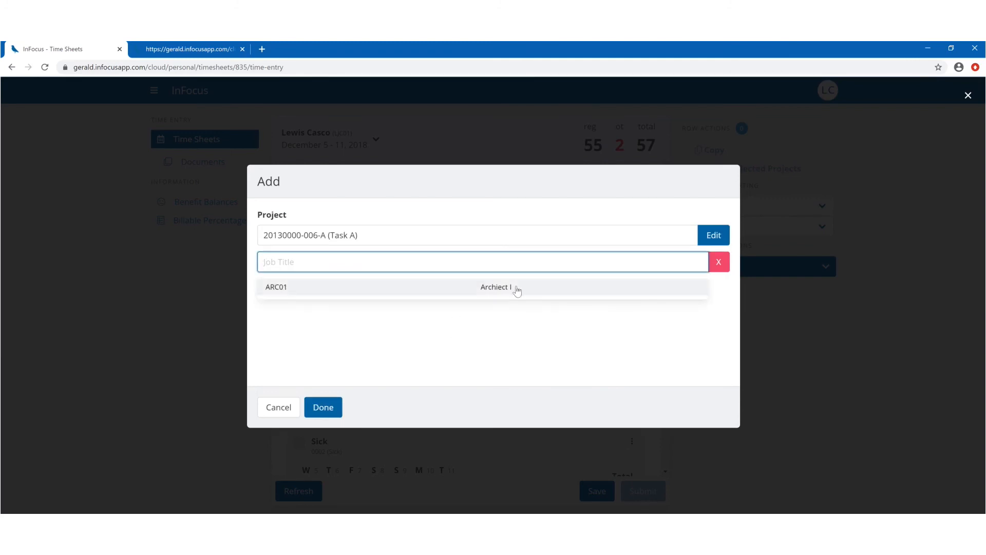
pyautogui.click(495, 286)
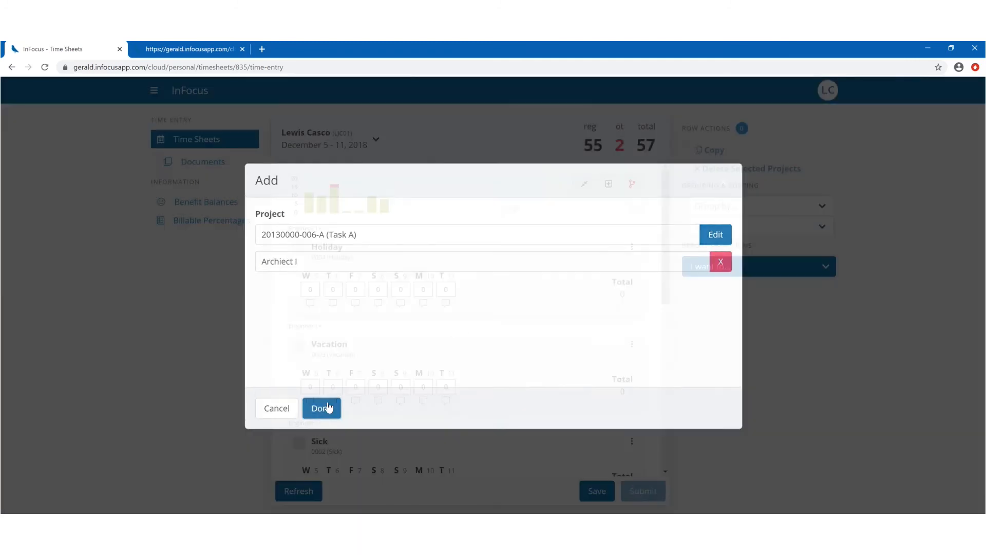
pyautogui.click(322, 407)
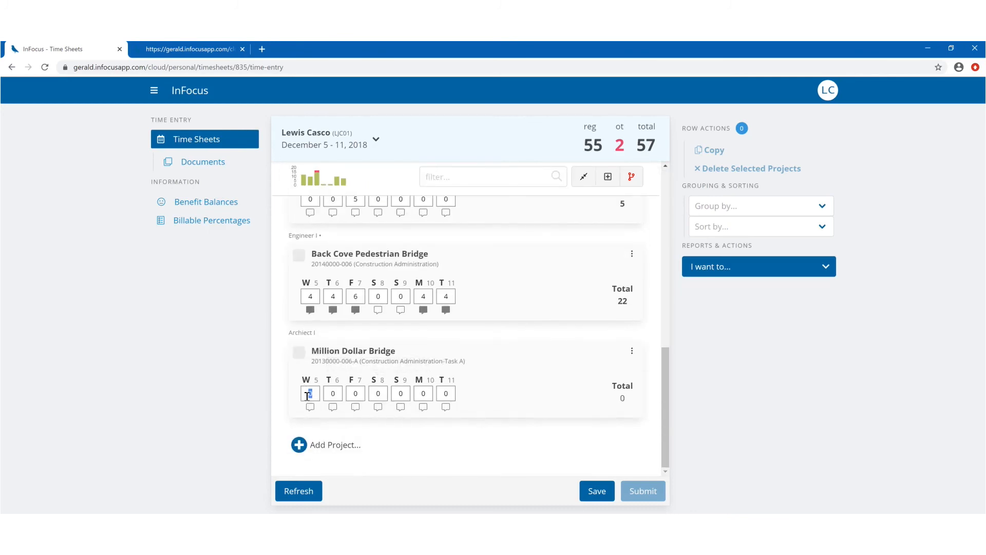
pyautogui.write('44')
pyautogui.click(333, 393)
pyautogui.write('6')
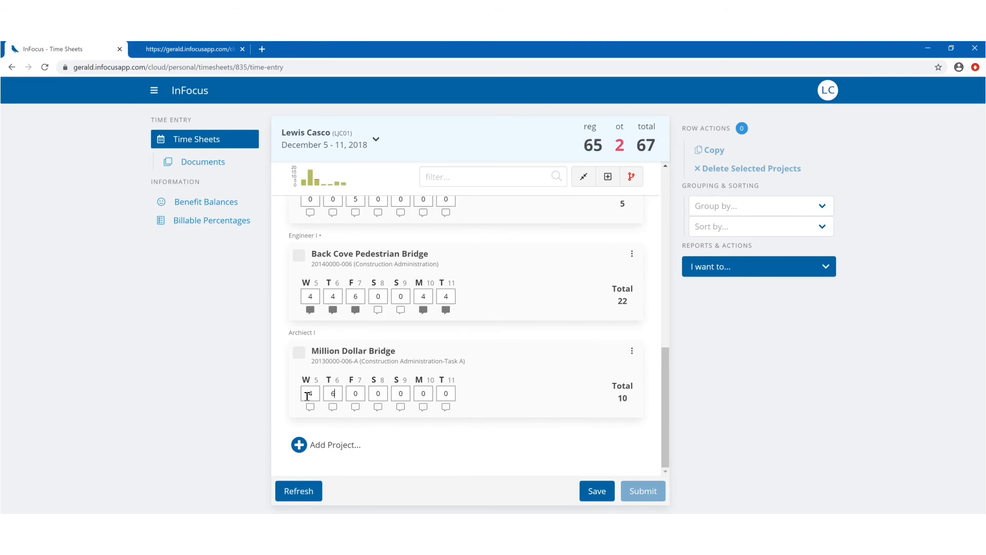
pyautogui.write('4')
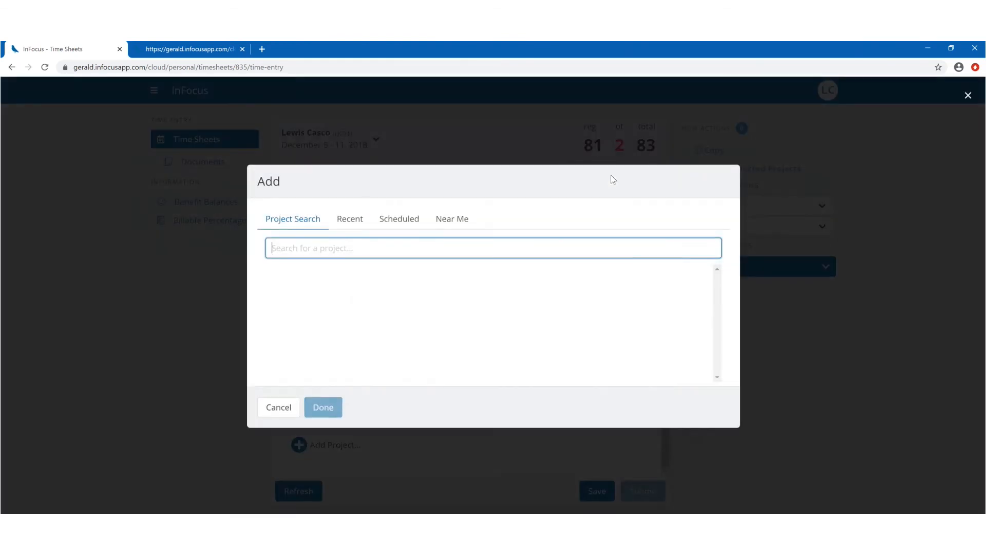
pyautogui.click(451, 218)
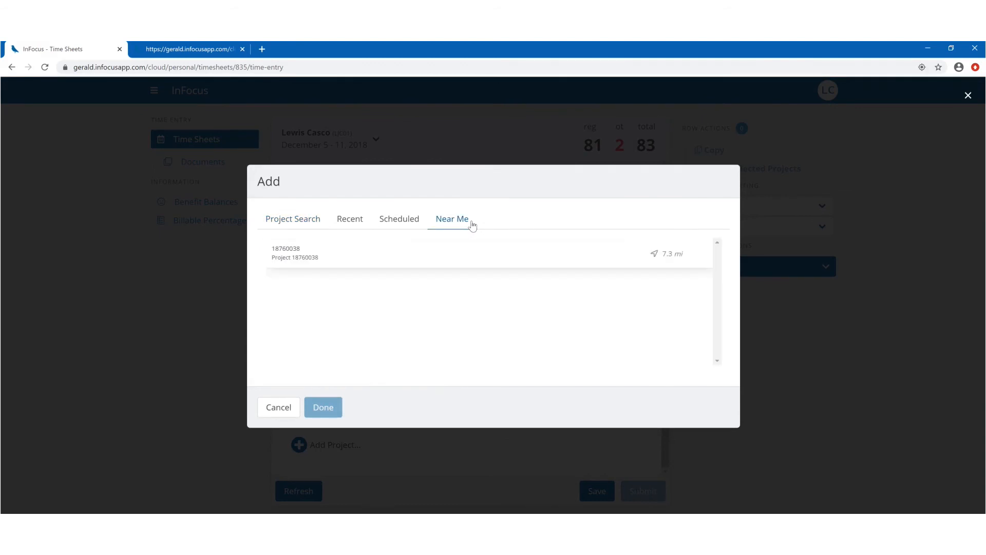
pyautogui.click(295, 253)
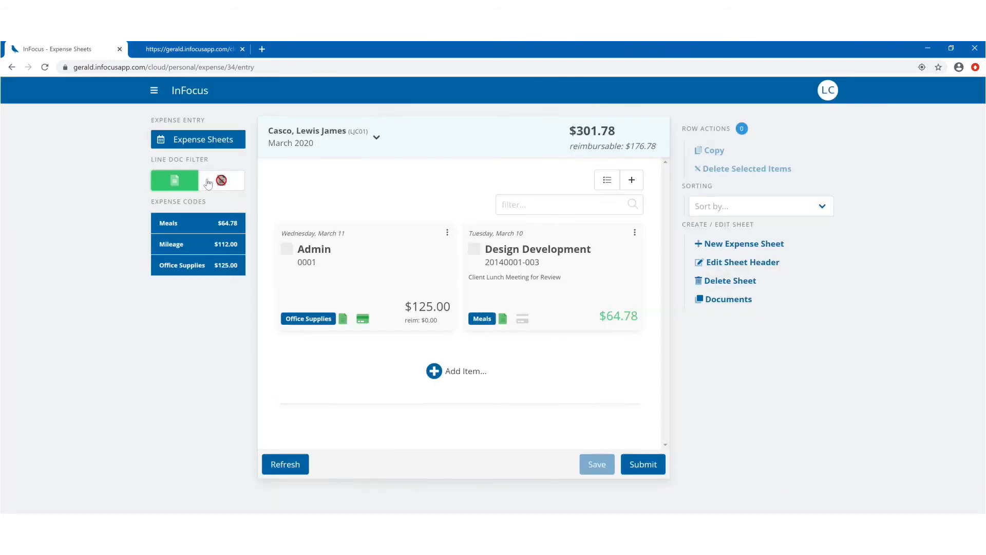
pyautogui.click(221, 180)
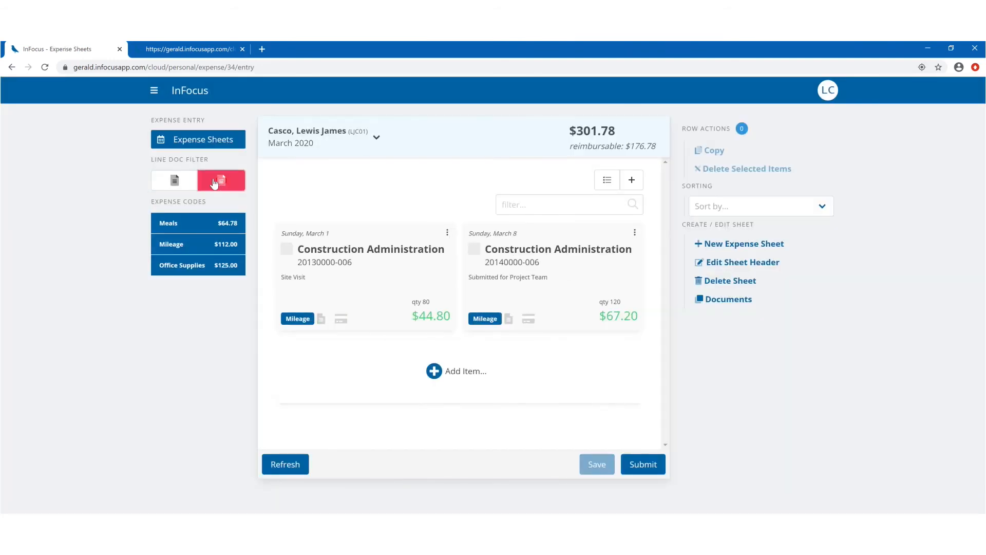
pyautogui.click(221, 180)
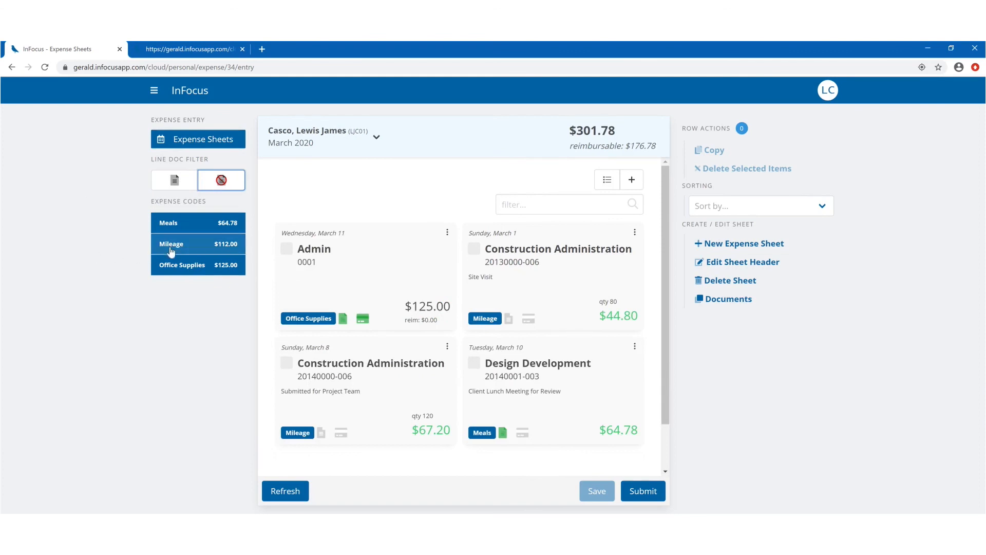
pyautogui.click(171, 244)
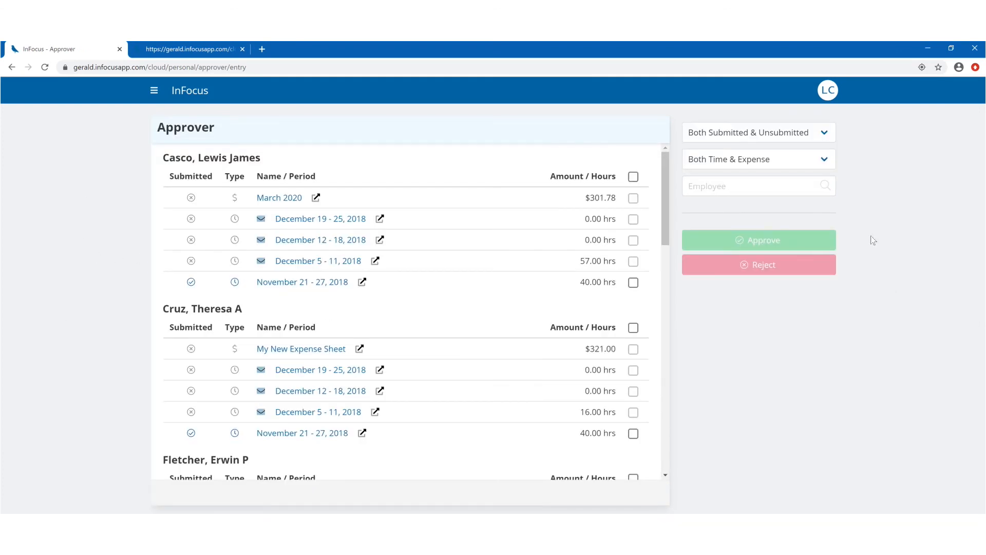
# Find Fletcher's 40-hour November 21–27, 2018 timesheet, review its entries, and approve it.
pyautogui.write('flet')
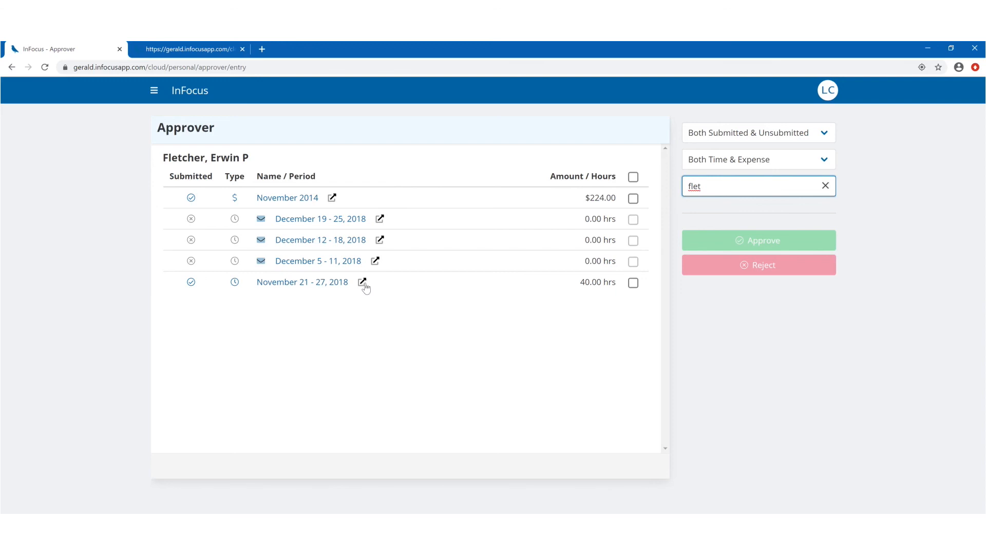
pyautogui.click(362, 282)
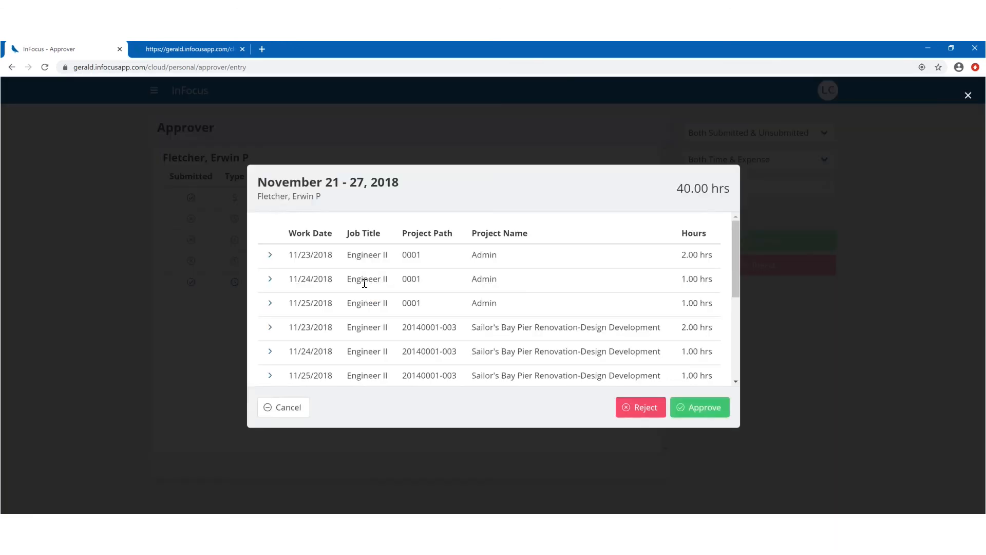
pyautogui.scroll(-3)
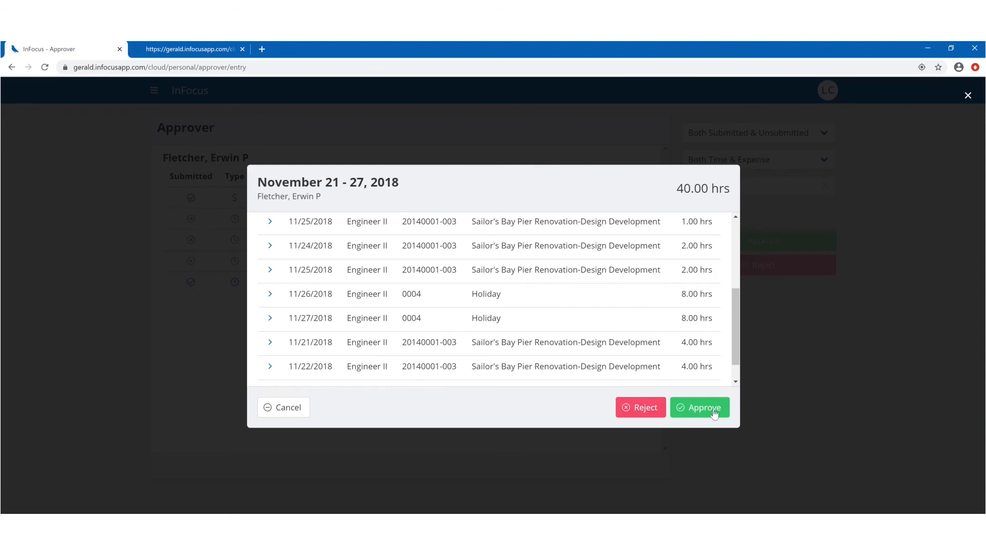
pyautogui.click(700, 407)
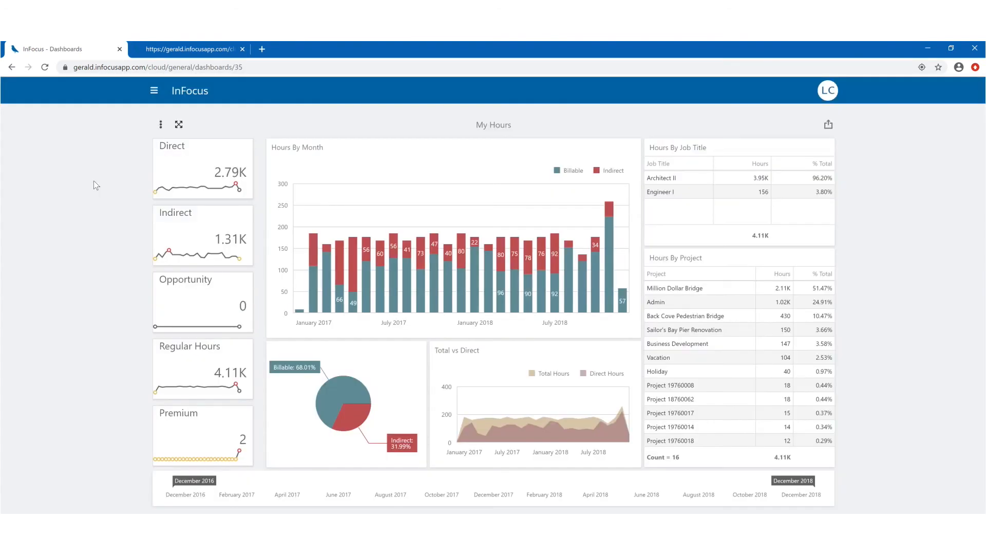
pyautogui.moveTo(258, 228)
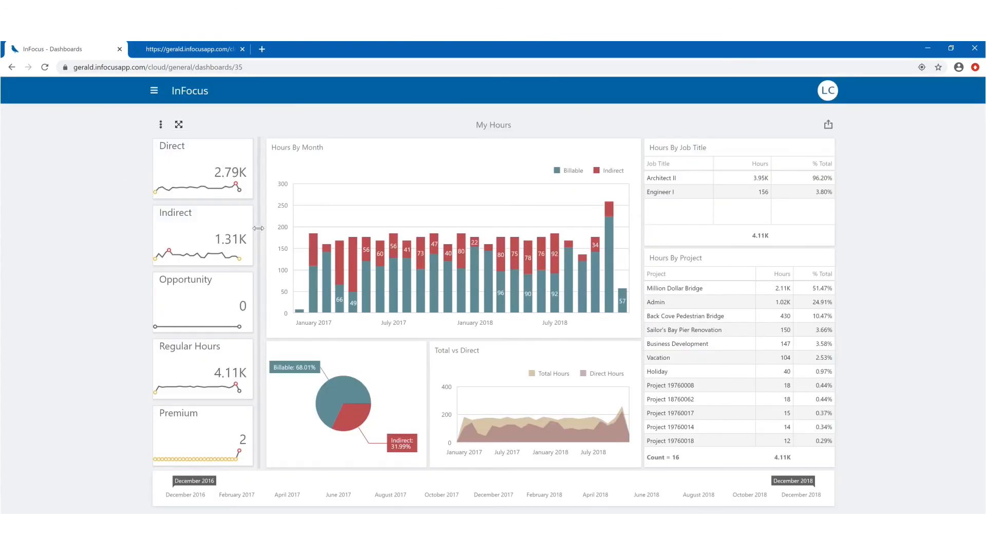
# Pick CFO Dashboard from the analytics list, showing $2.04M cash and $1.42M backlog.
pyautogui.click(160, 124)
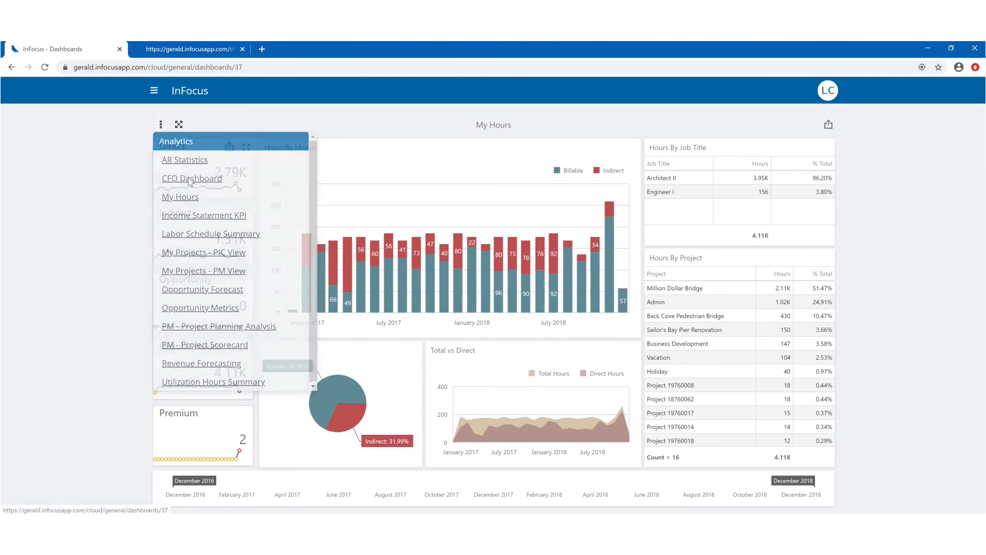
pyautogui.click(191, 178)
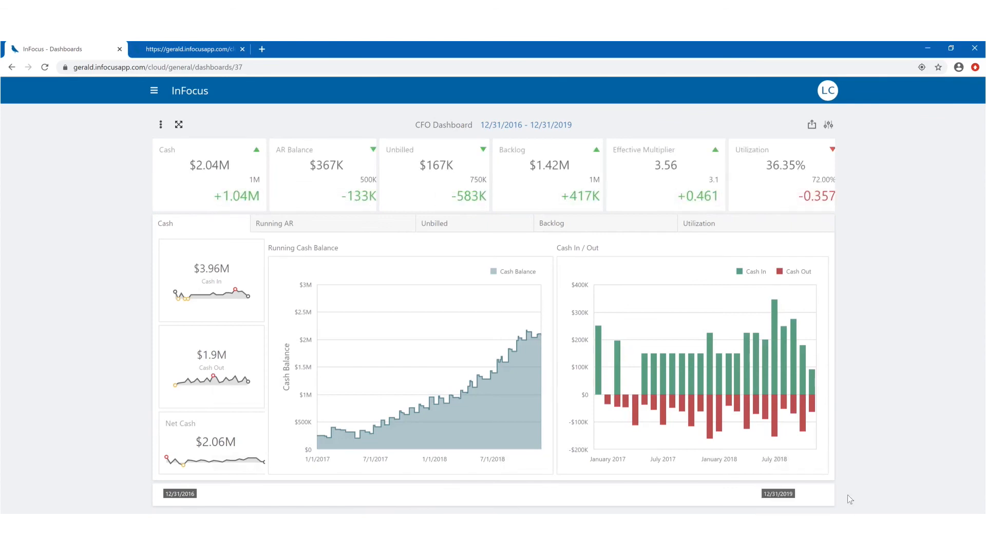
pyautogui.moveTo(418, 342)
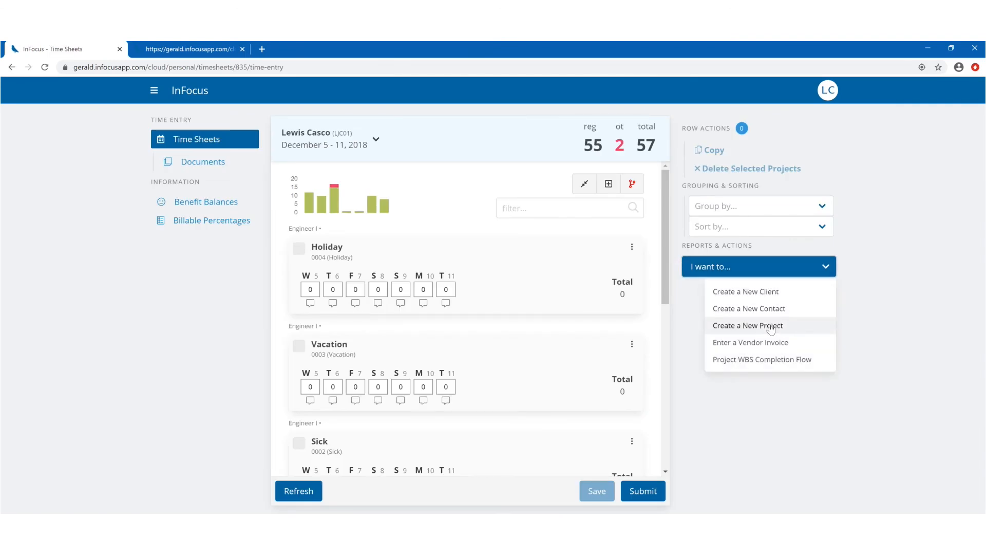
# Start a new Billable project coded 2020ABCD named My New Project.
pyautogui.click(748, 325)
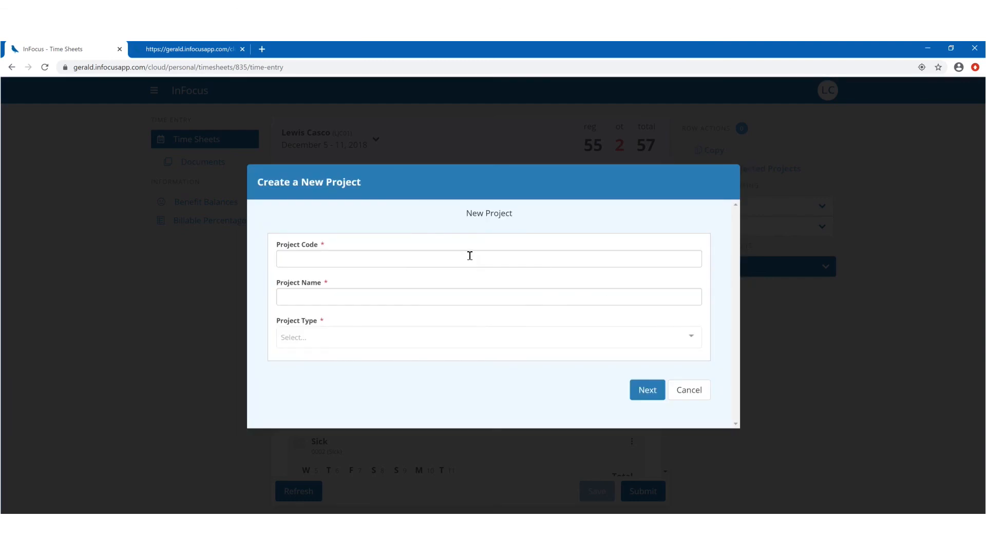
pyautogui.write('2020ABCD')
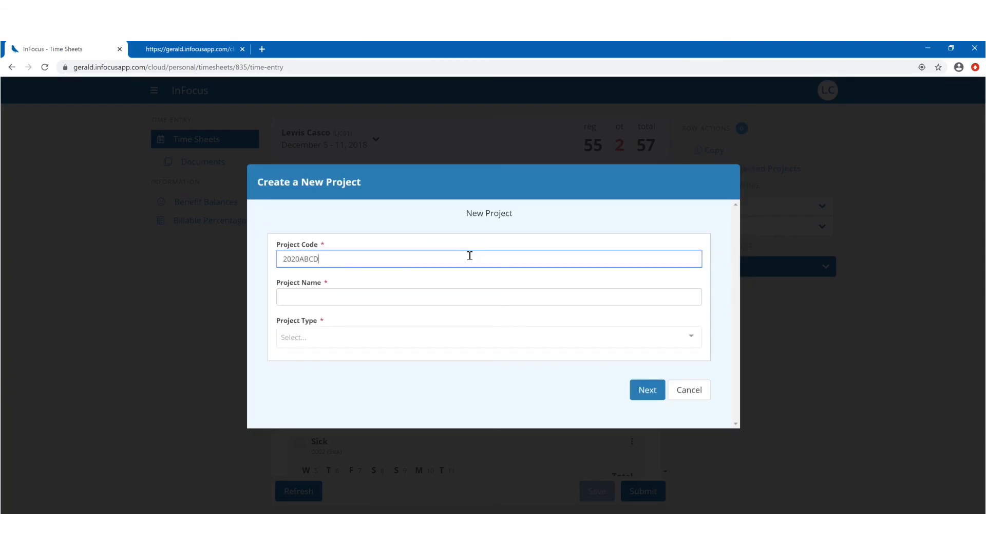
pyautogui.write('My New Project')
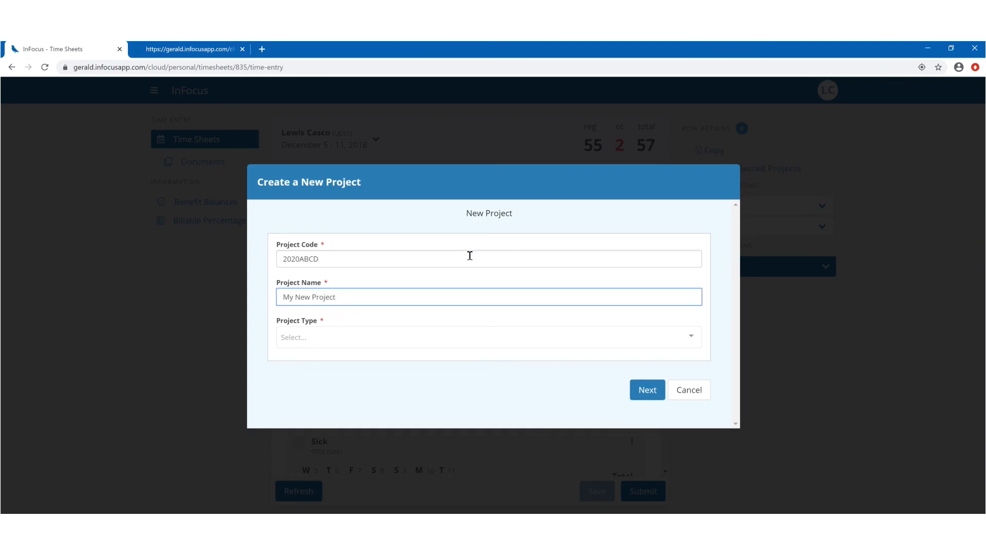
pyautogui.click(488, 337)
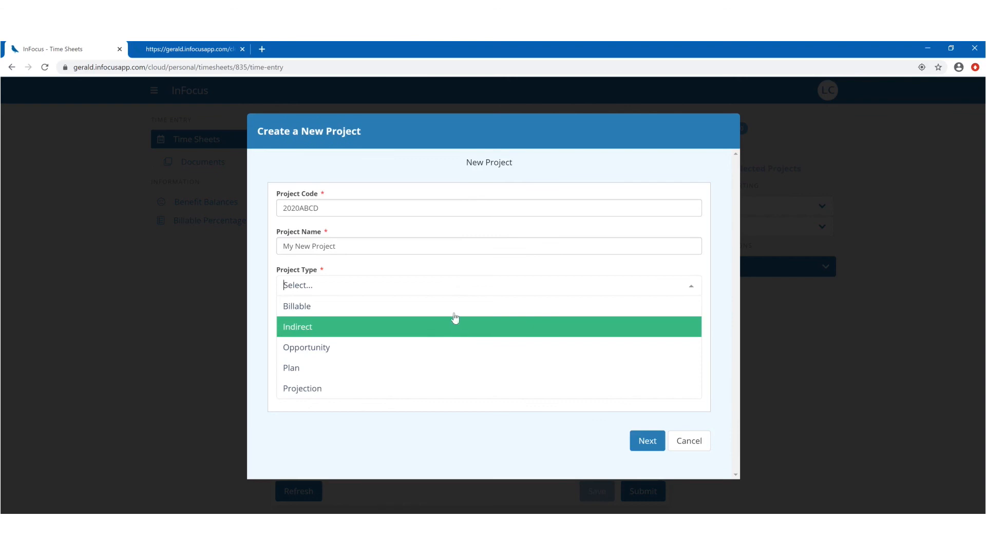
pyautogui.click(296, 306)
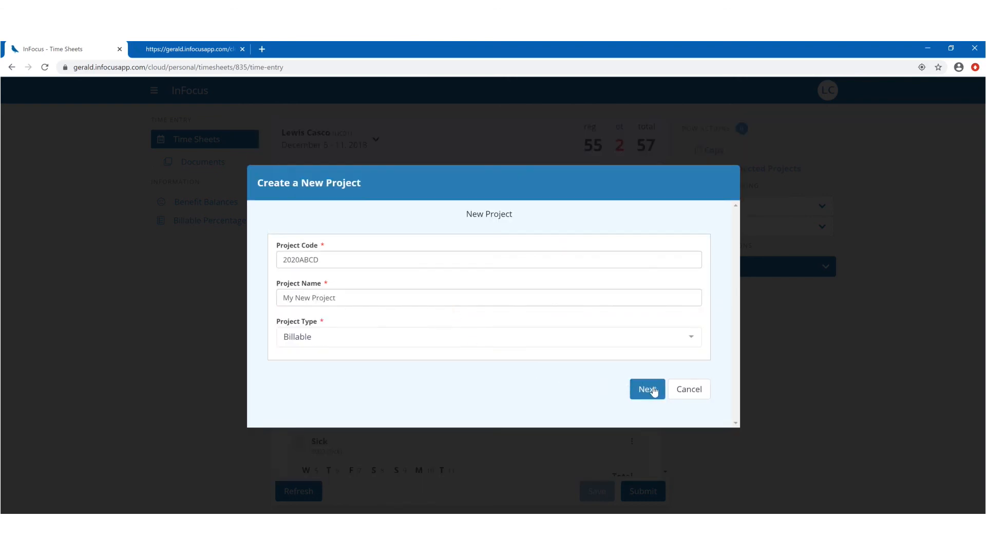
pyautogui.click(647, 389)
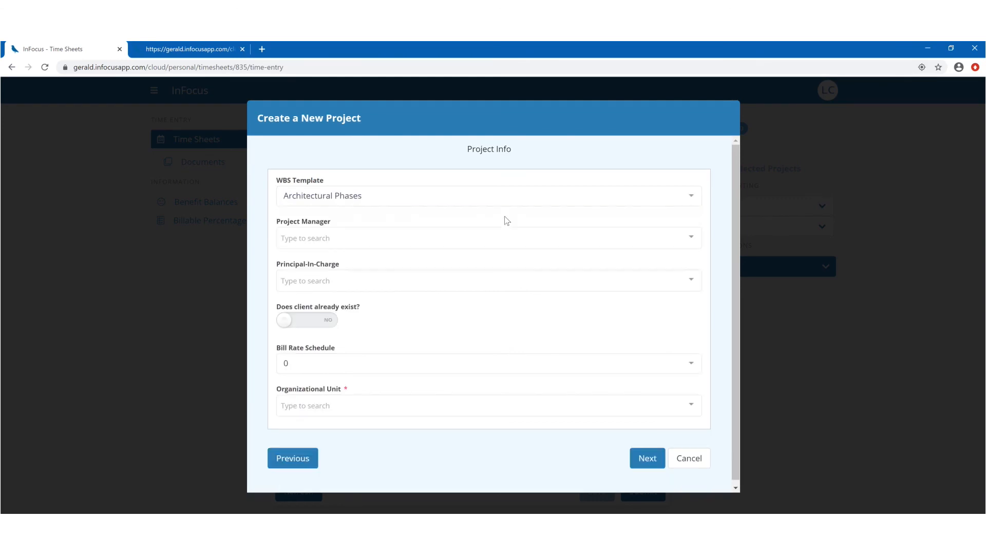
pyautogui.write('k')
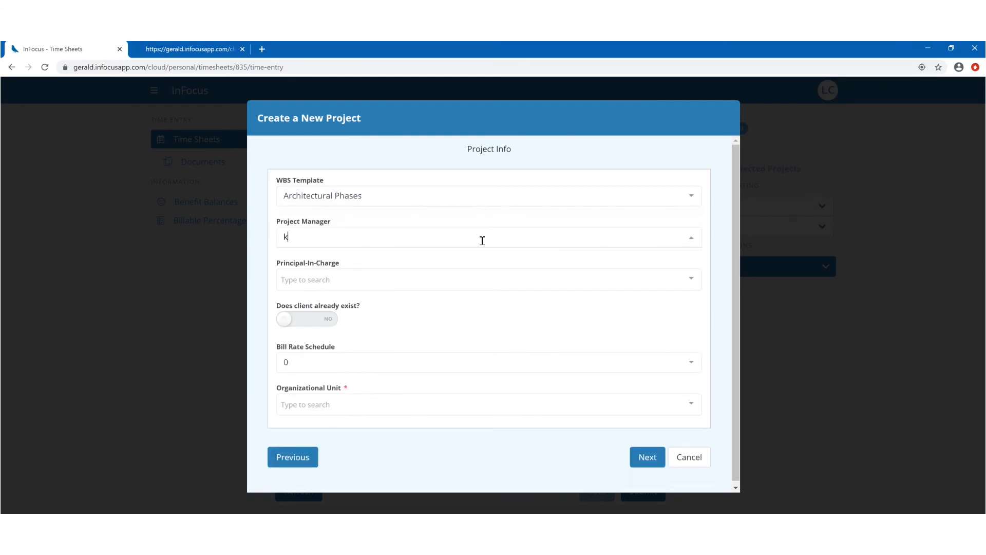
pyautogui.write('inney')
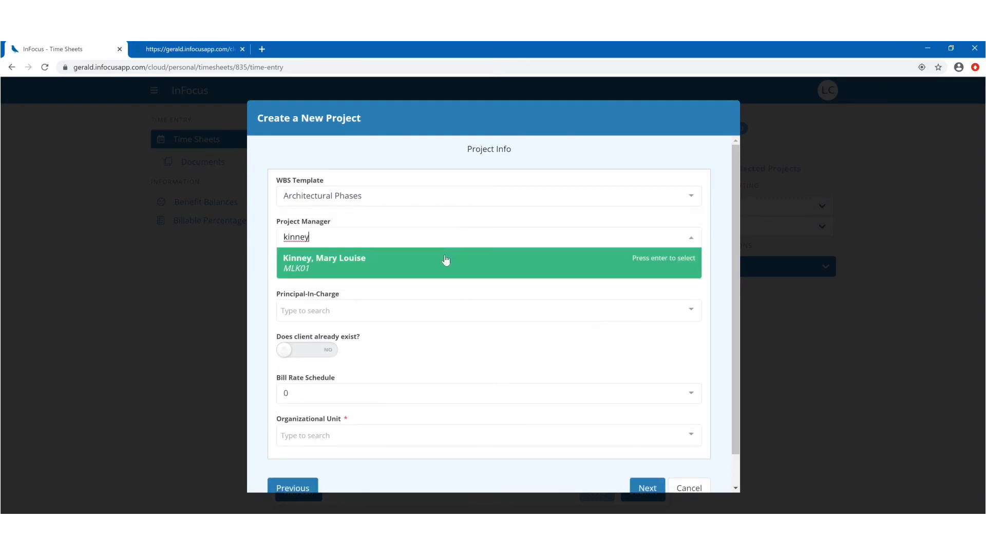
pyautogui.click(446, 259)
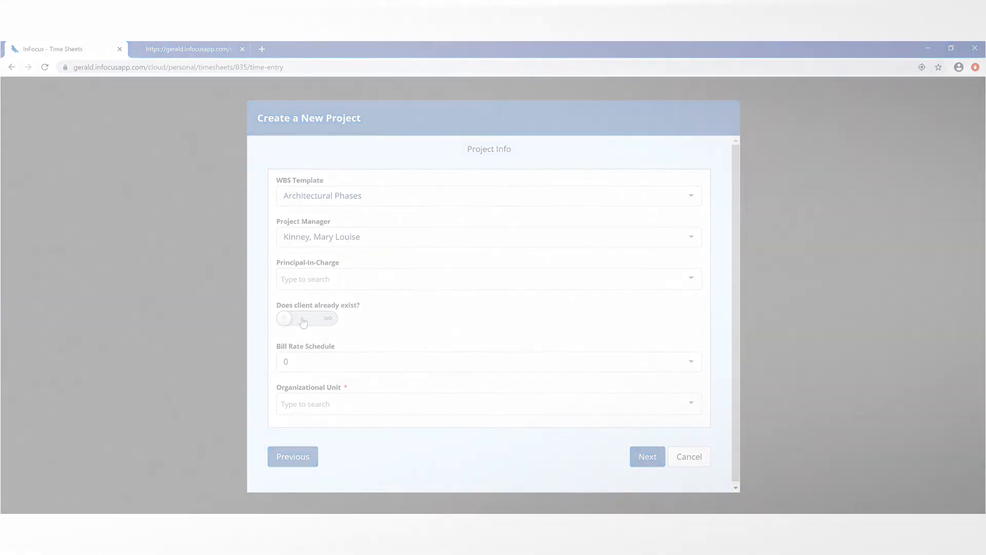